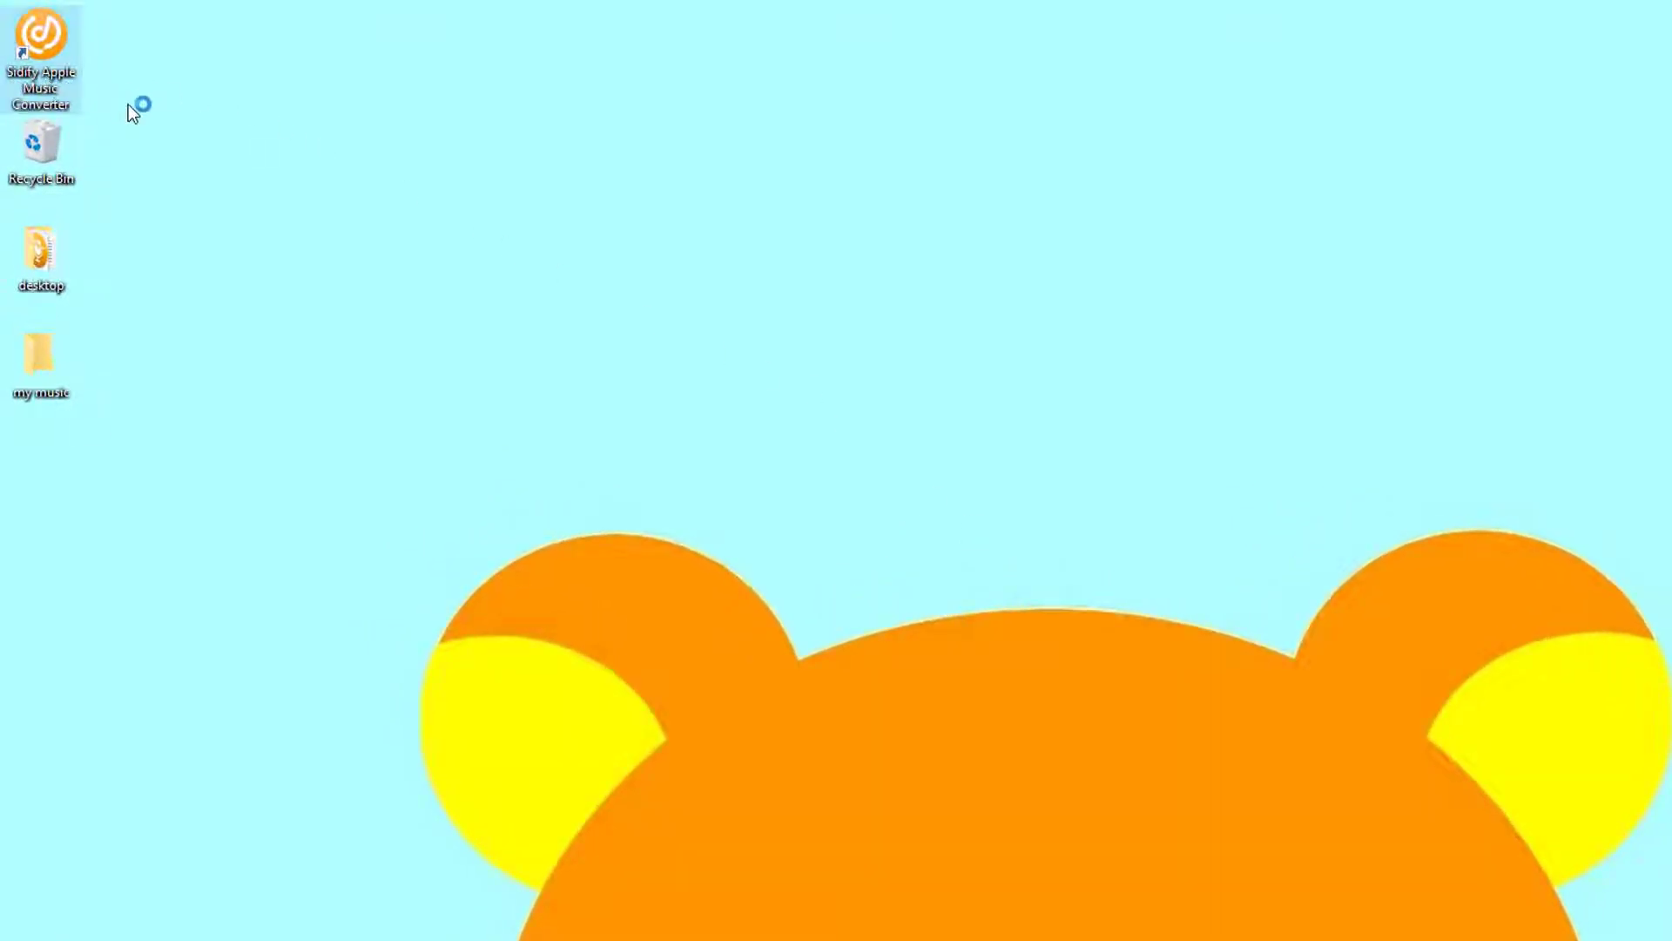
- Launch Sidify Apple Music Converter from its desktop shortcut
double_click(41, 41)
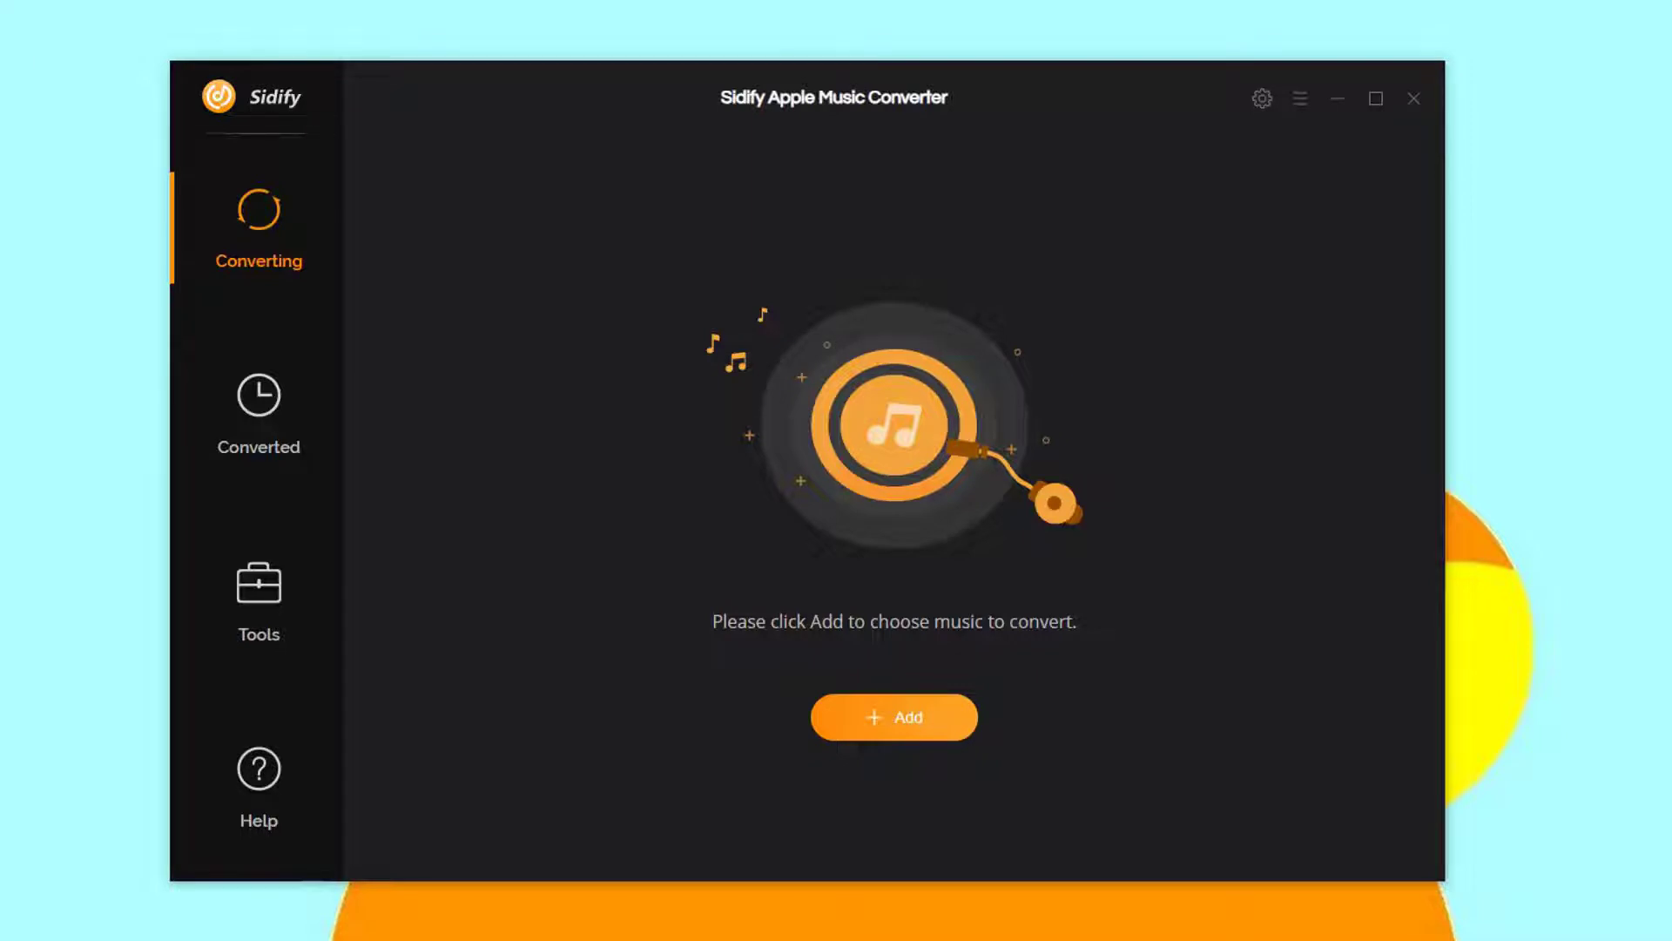
mouse_move(901, 734)
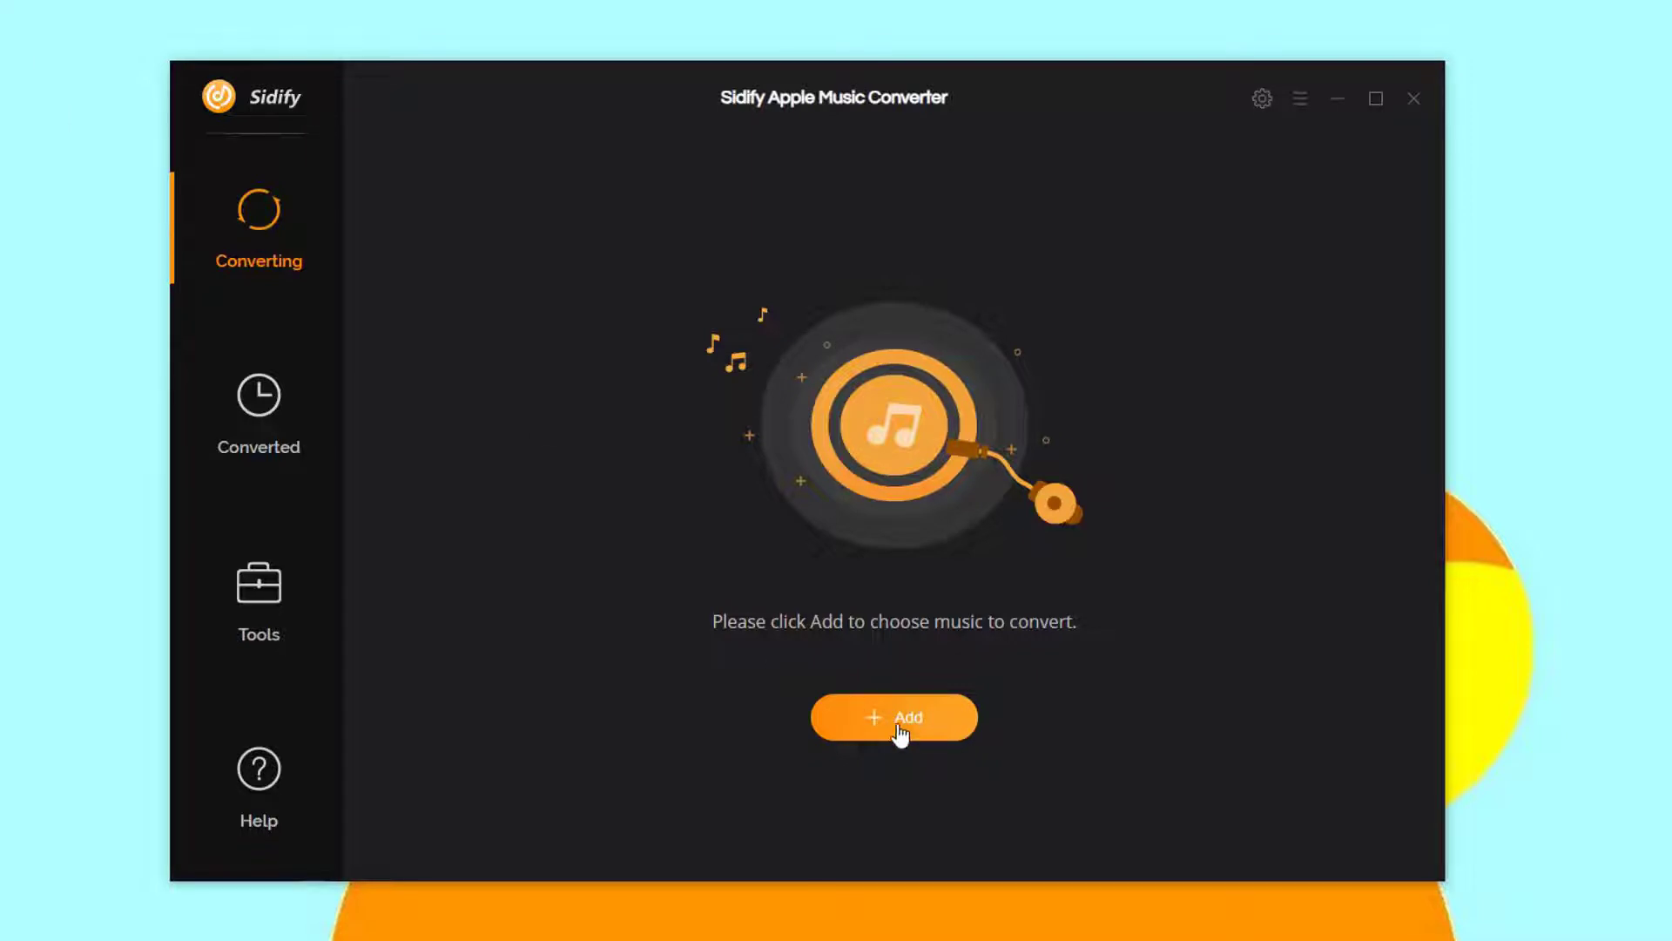
- Add I Still..., Falling Into You and Sad Eyes to the conversion list
click(894, 717)
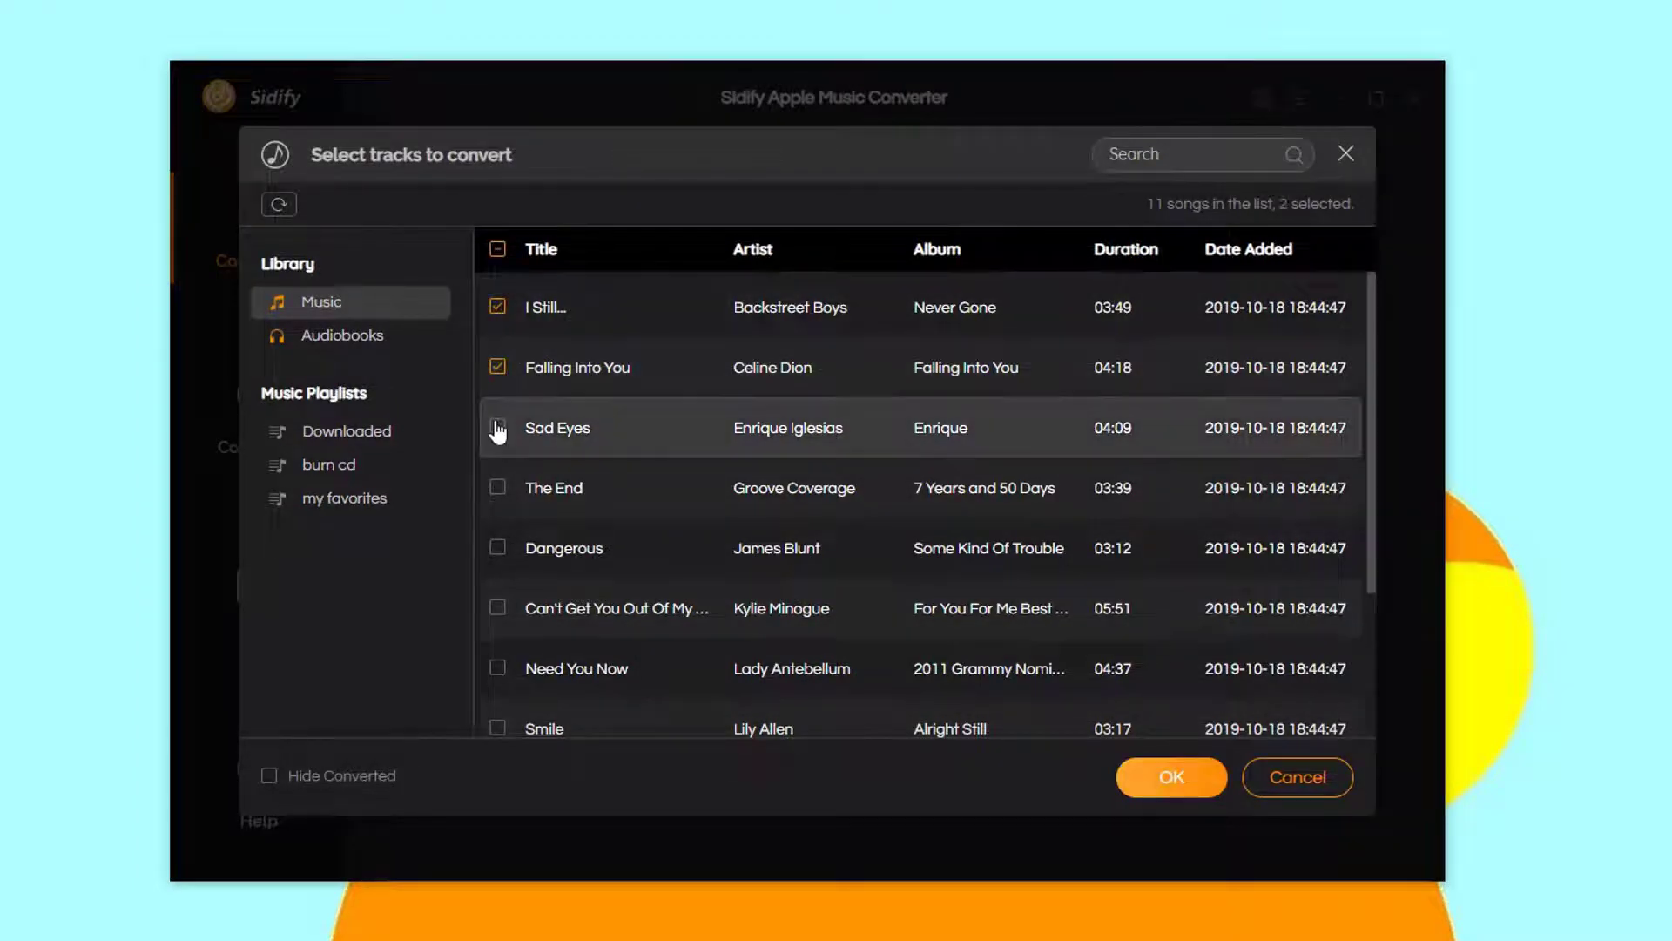
click(497, 427)
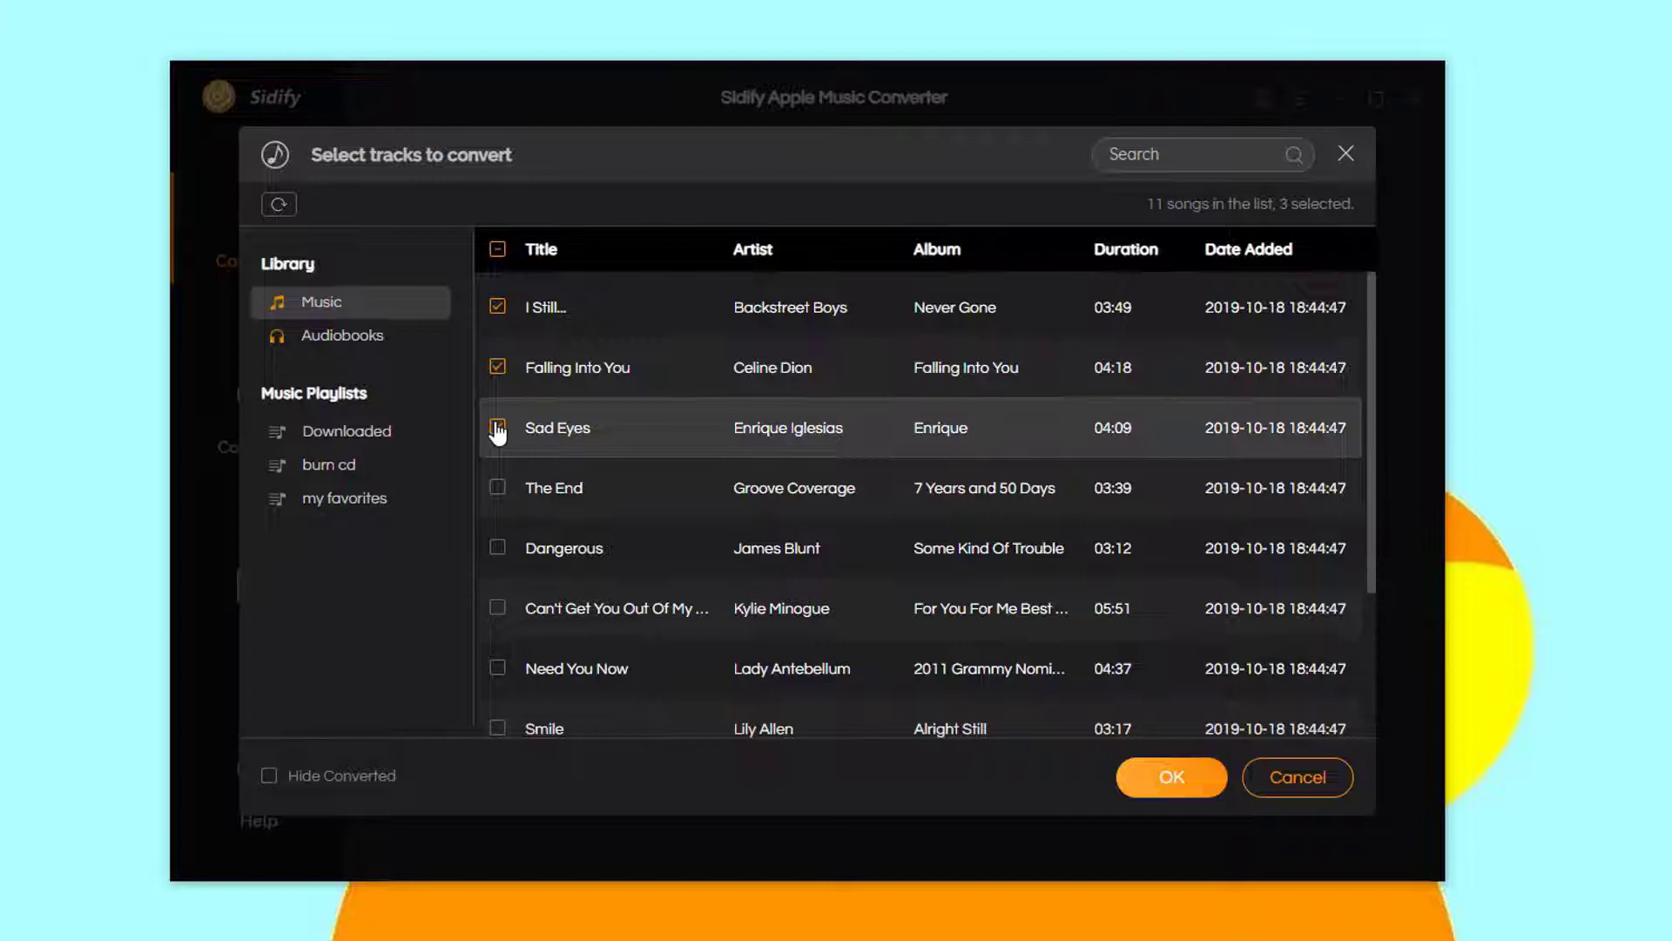
click(1169, 776)
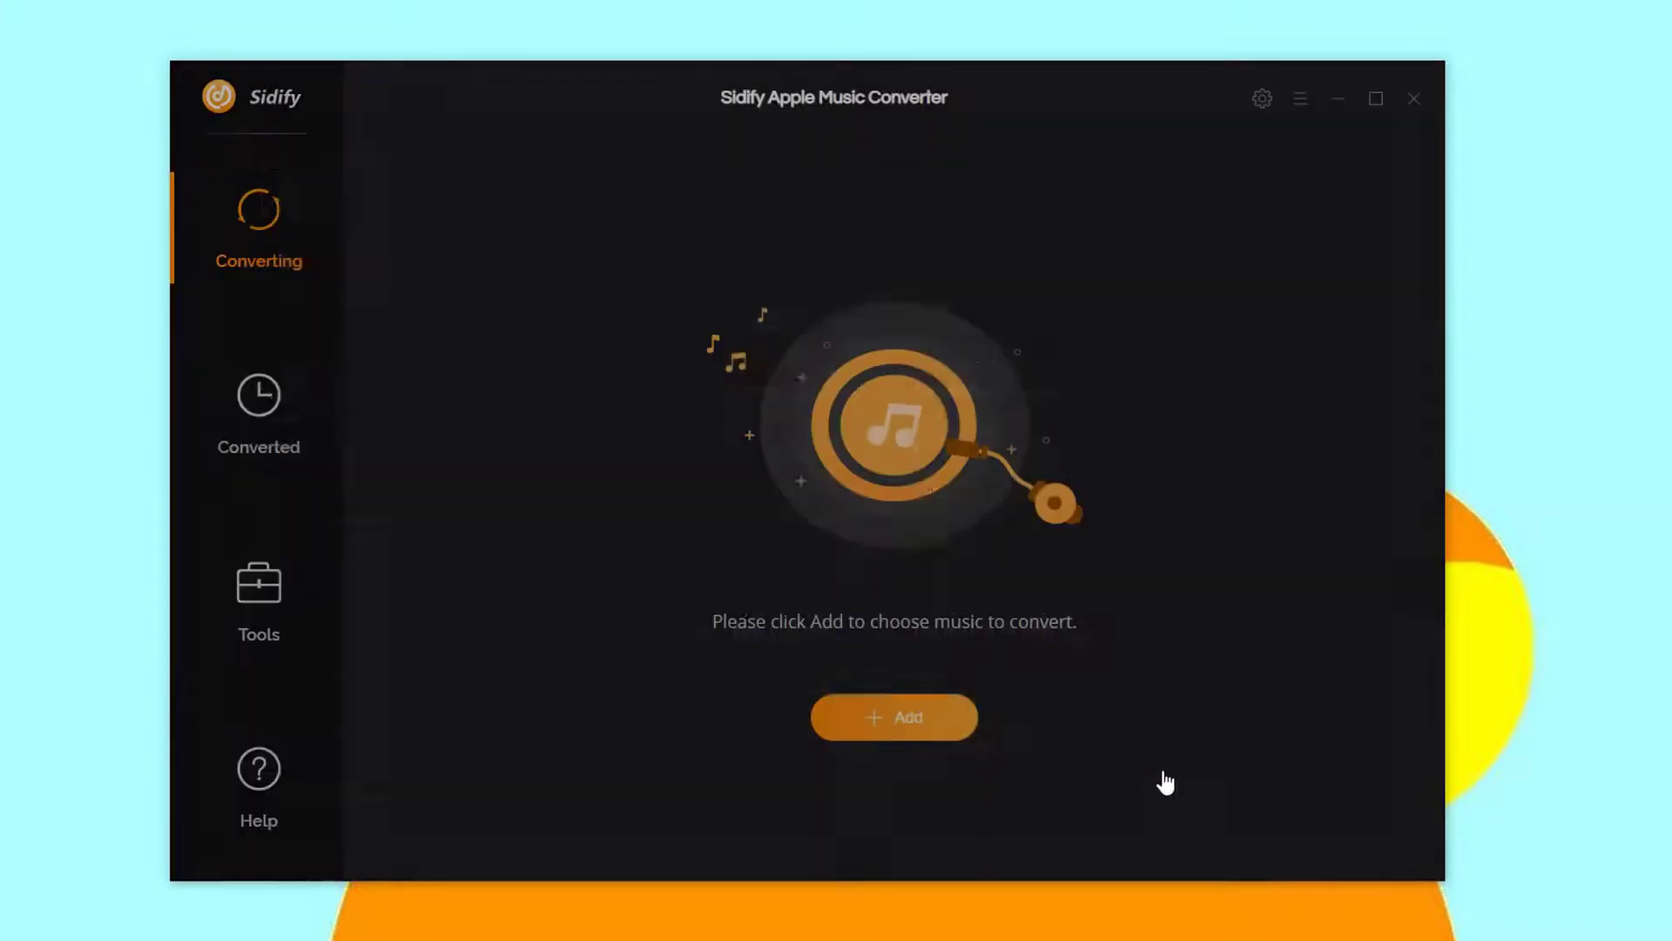
click(894, 716)
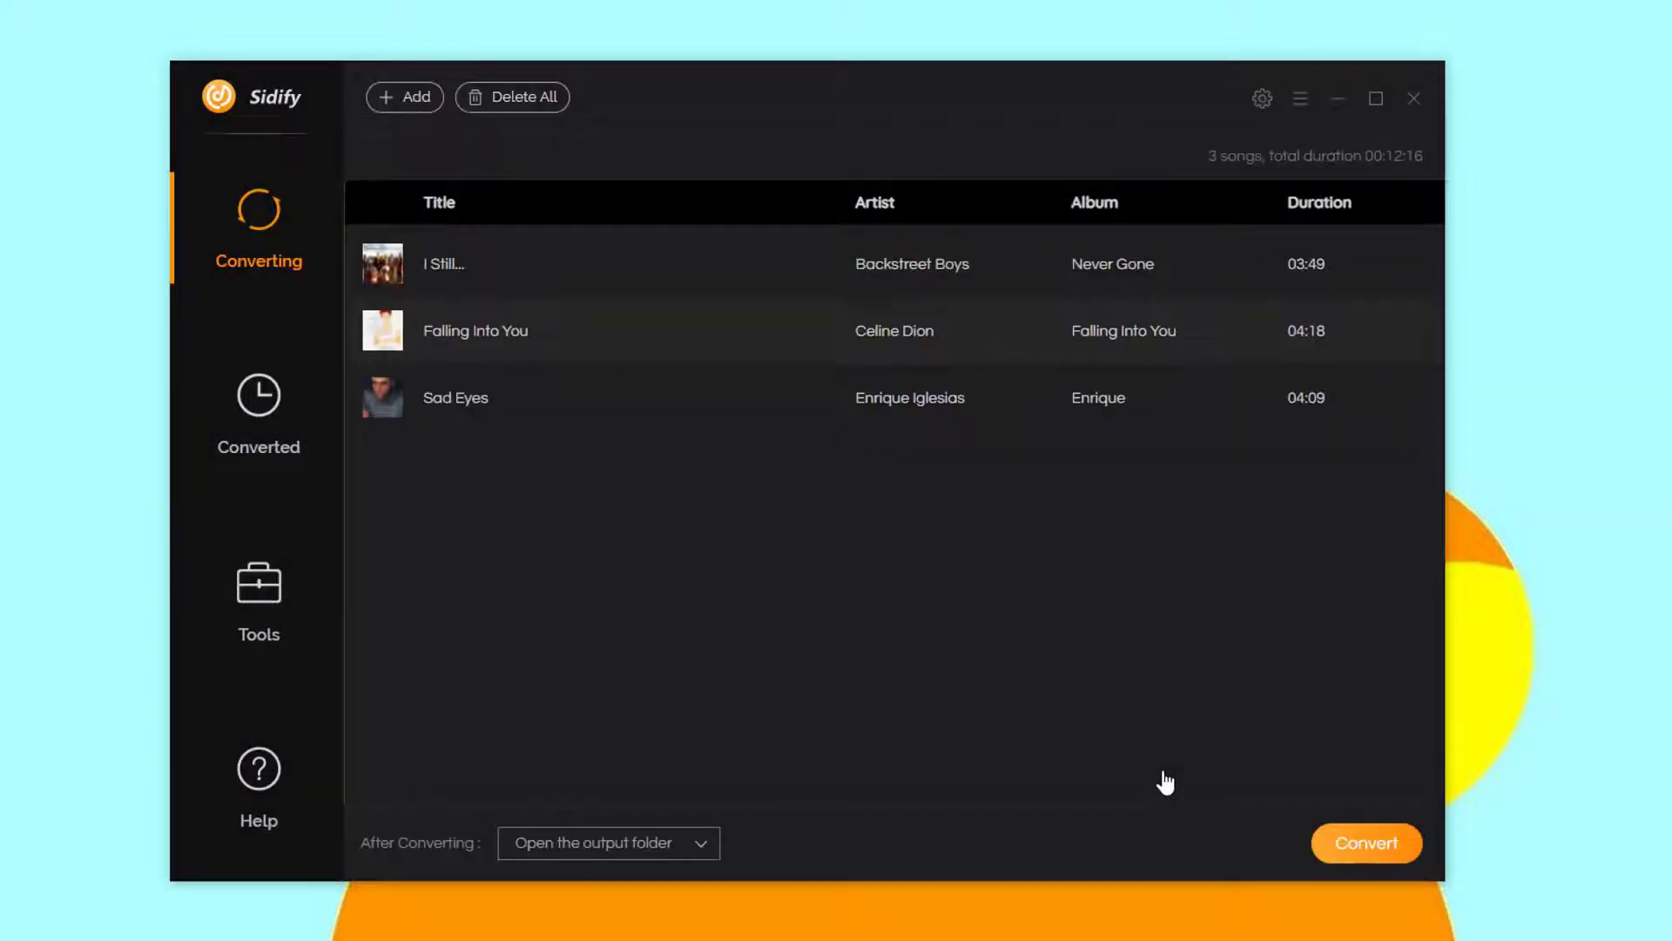
mouse_move(1262, 98)
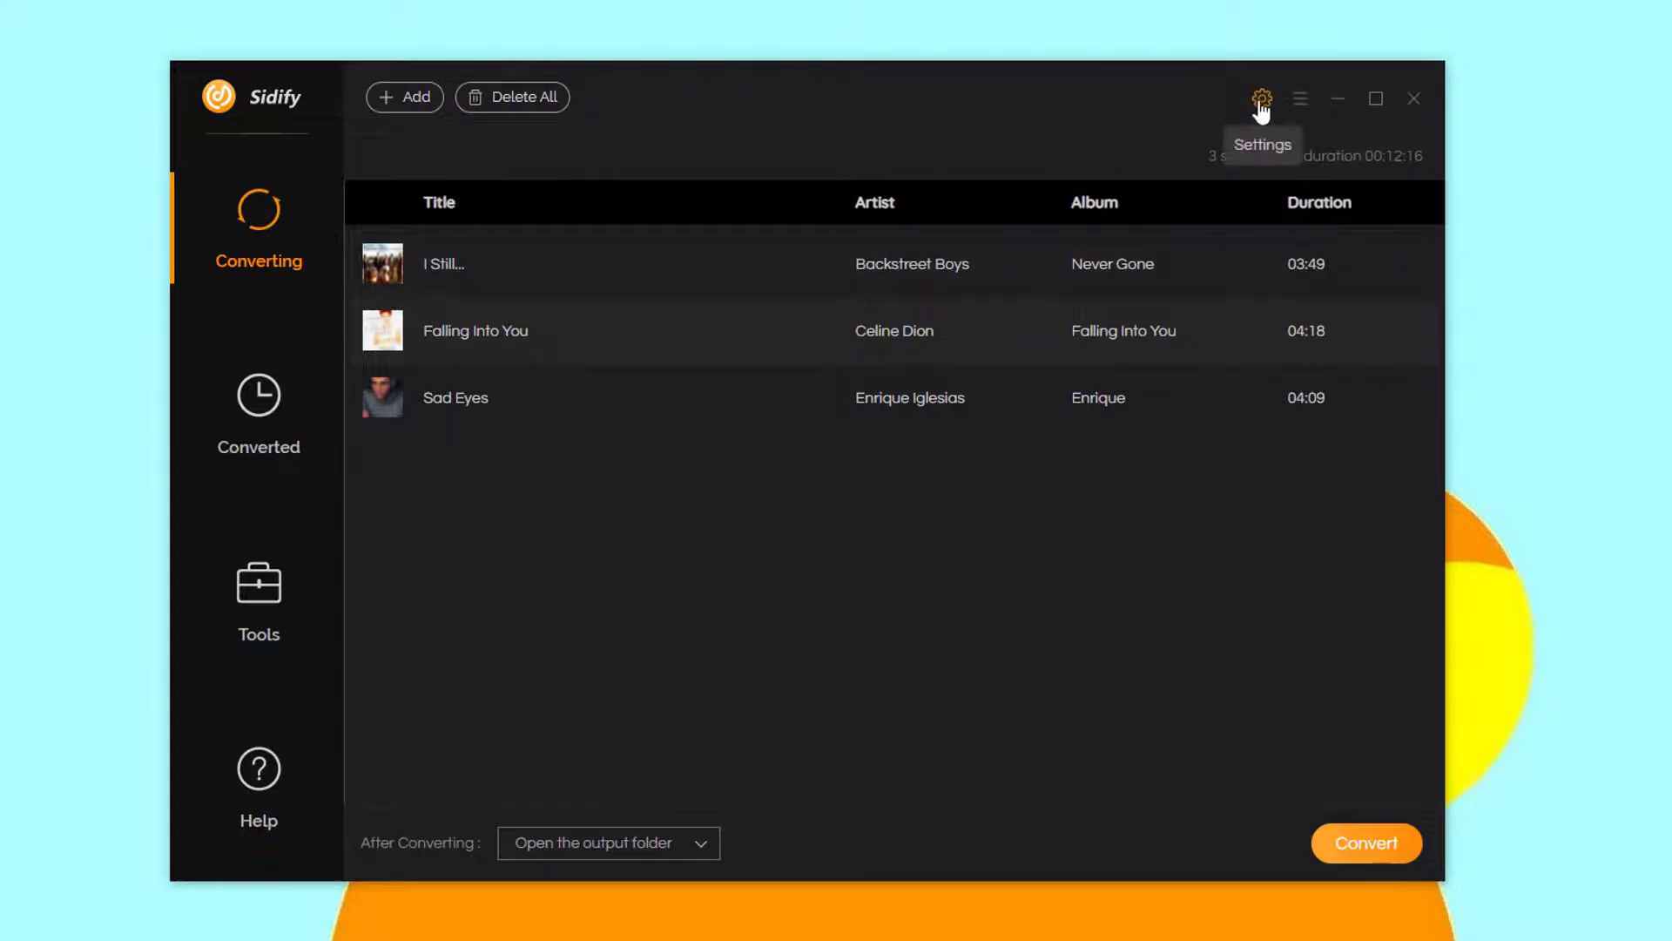
- Set output format to MP3 and output folder to Desktop > my music
click(1262, 99)
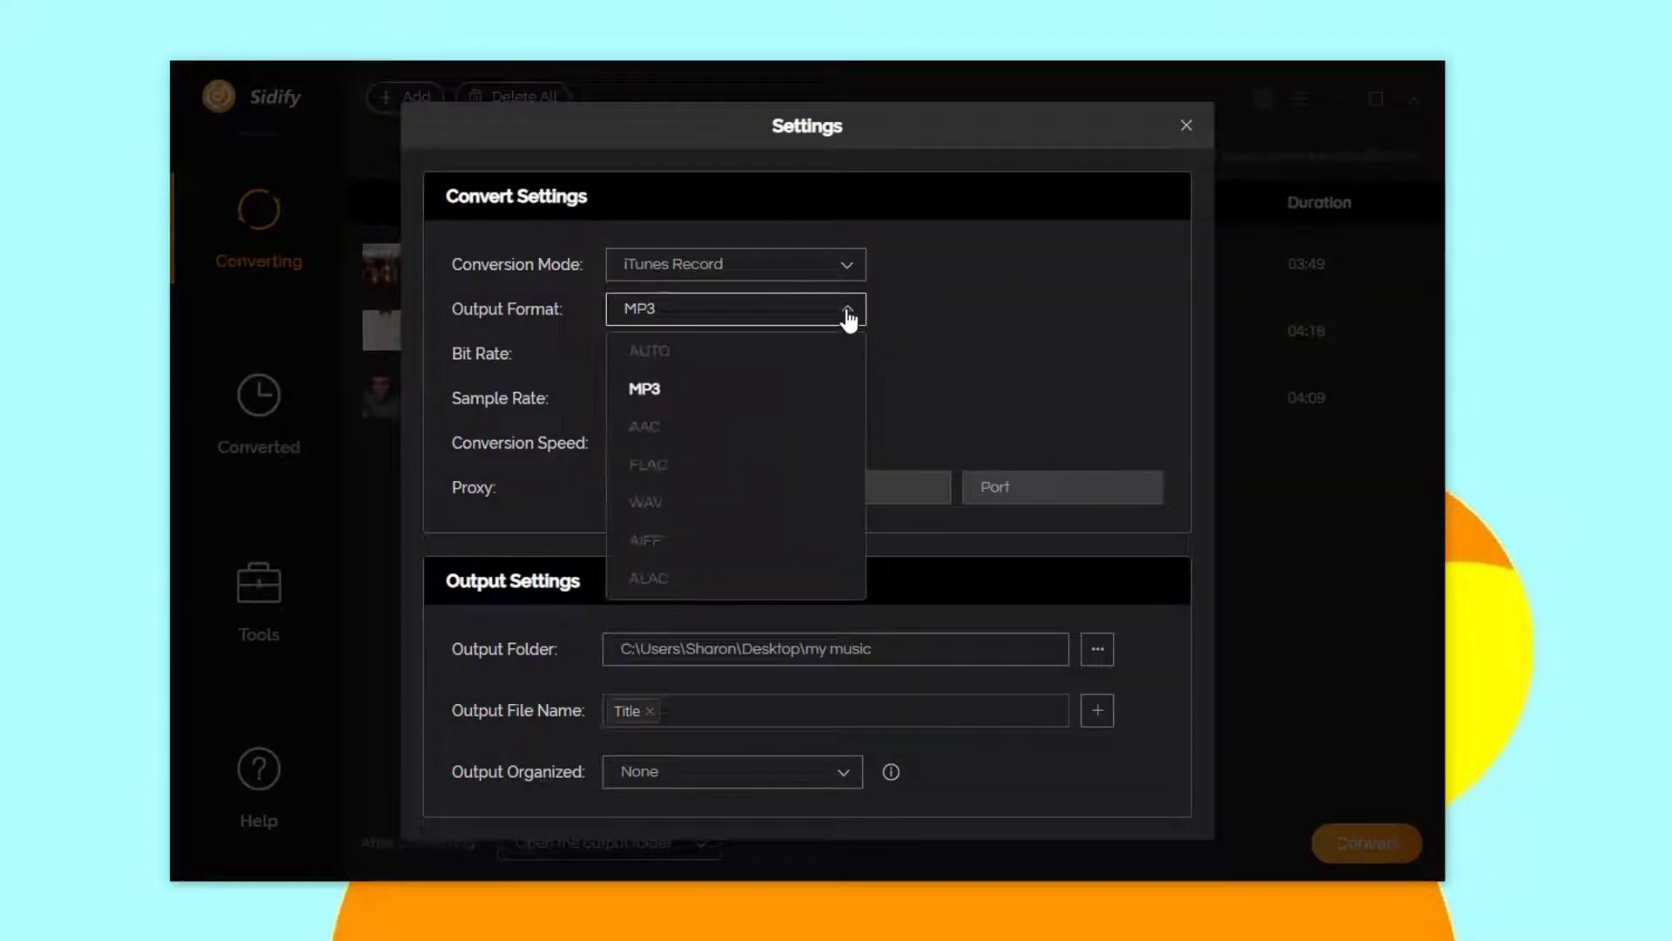
click(643, 386)
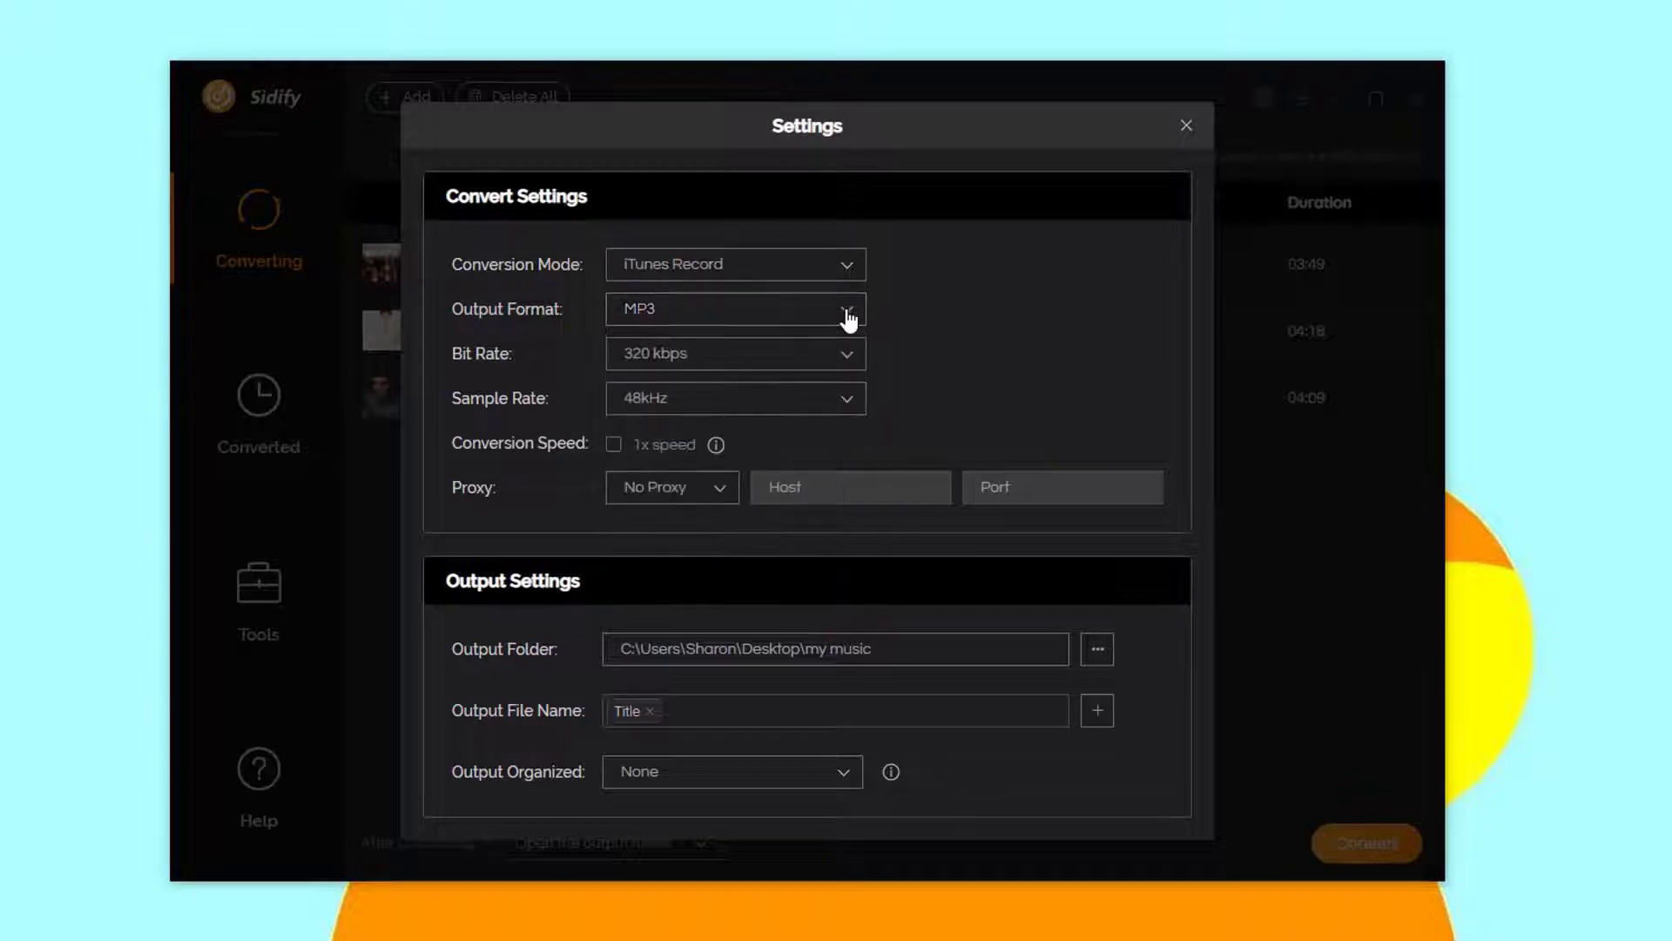
mouse_move(1097, 648)
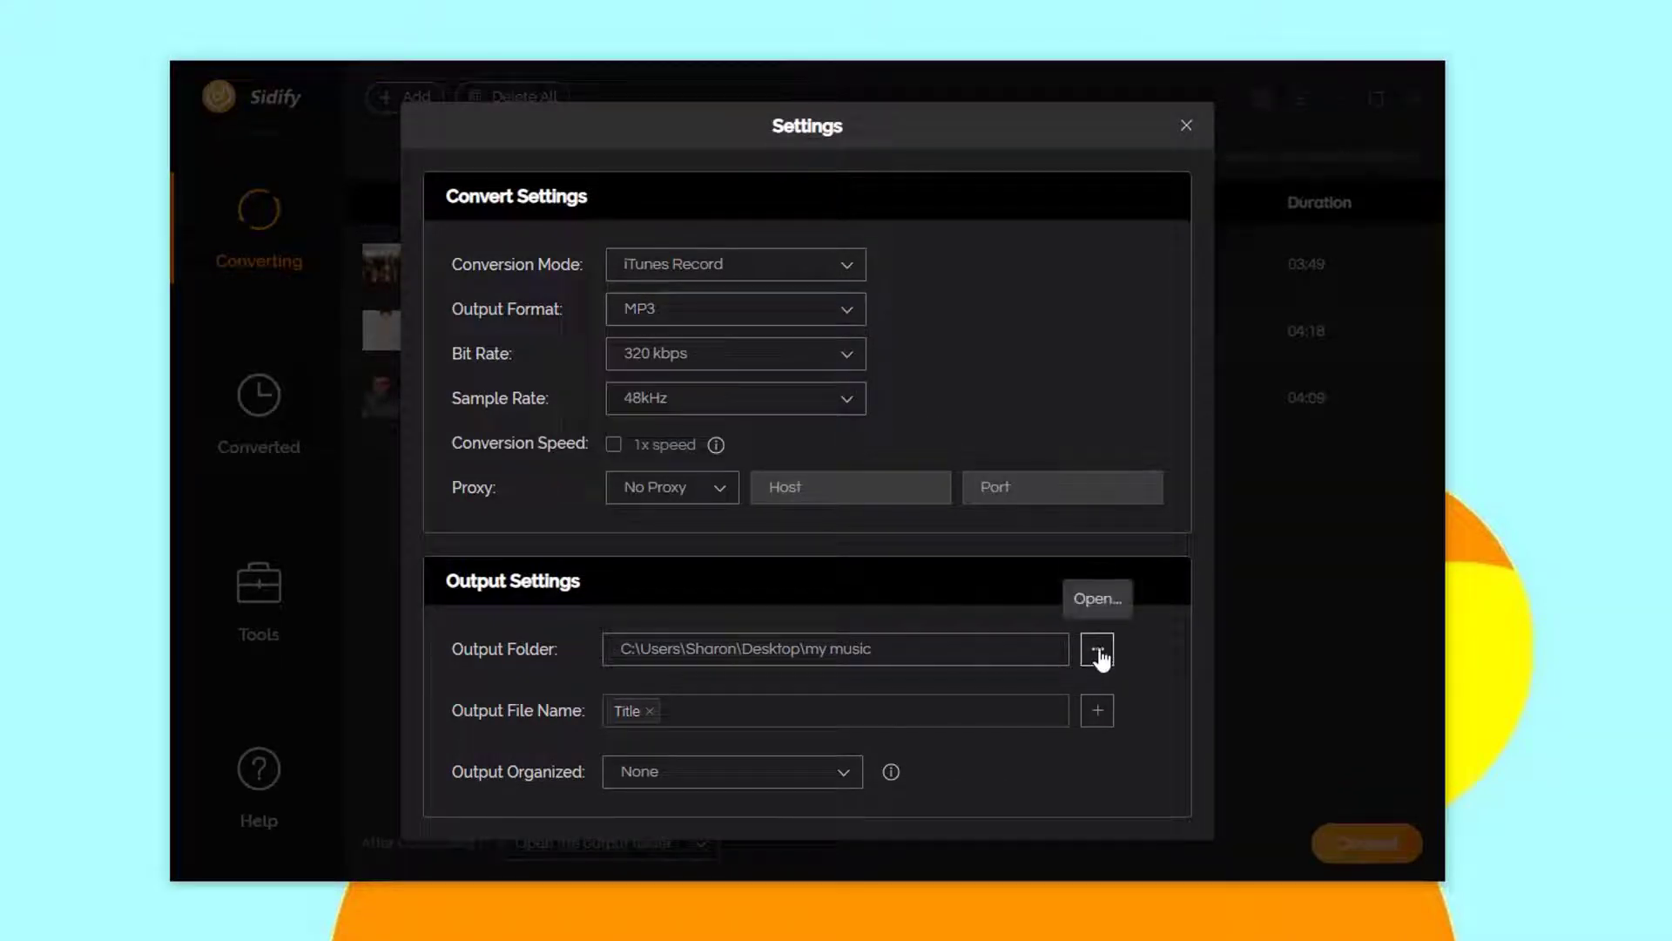
click(1097, 648)
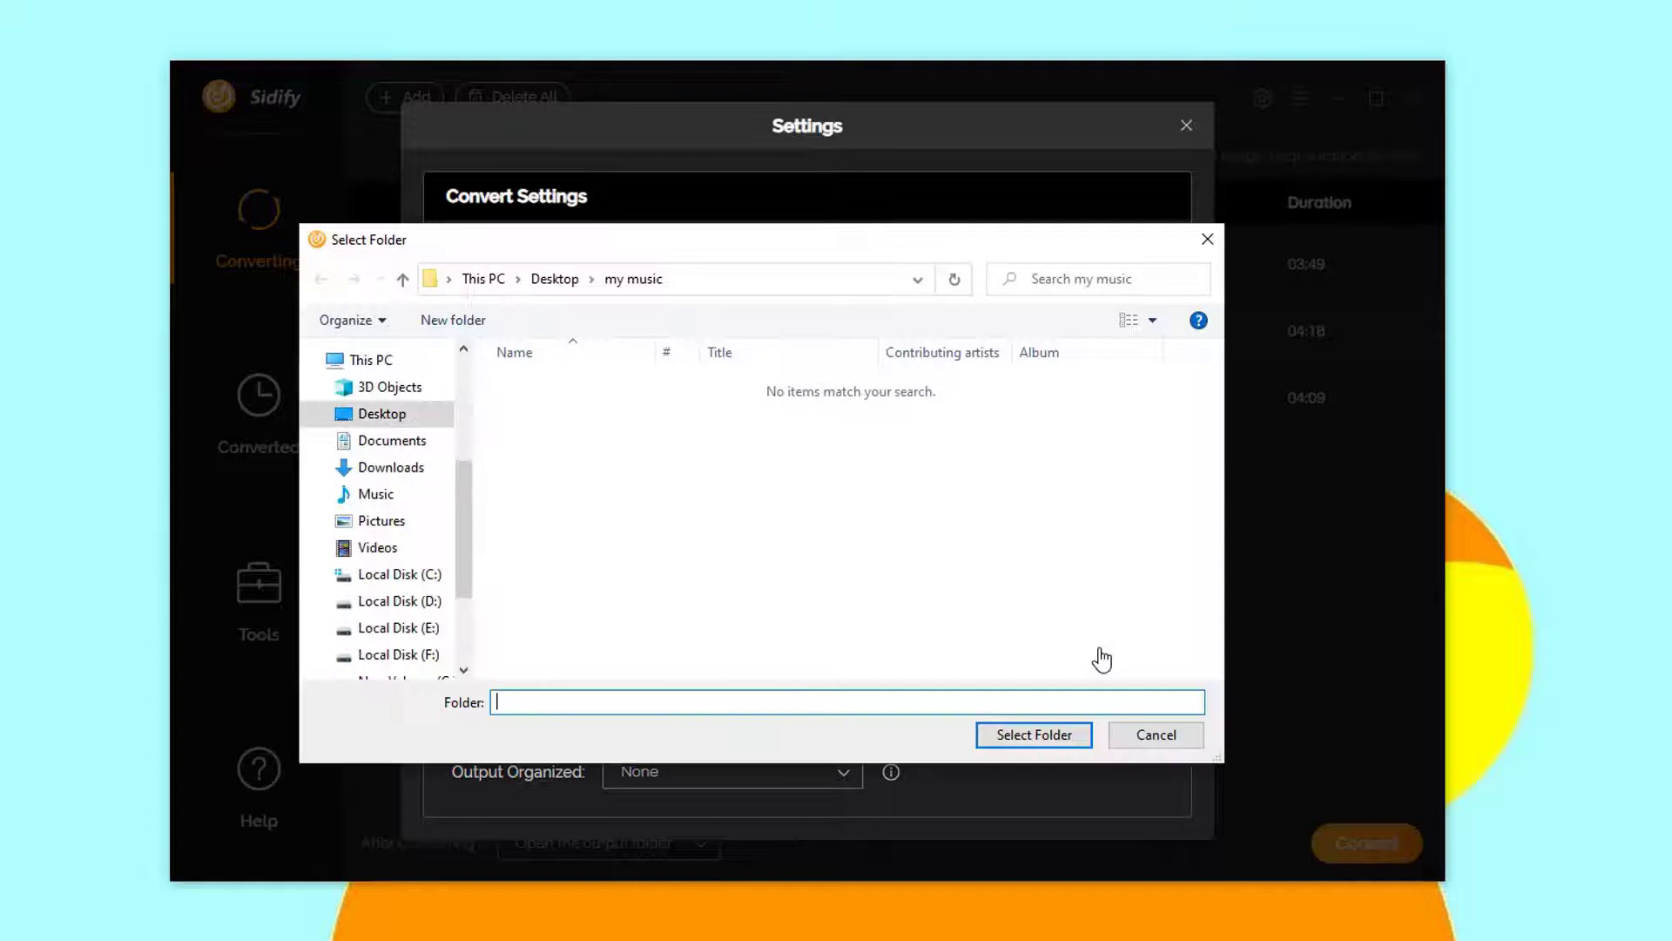
click(380, 414)
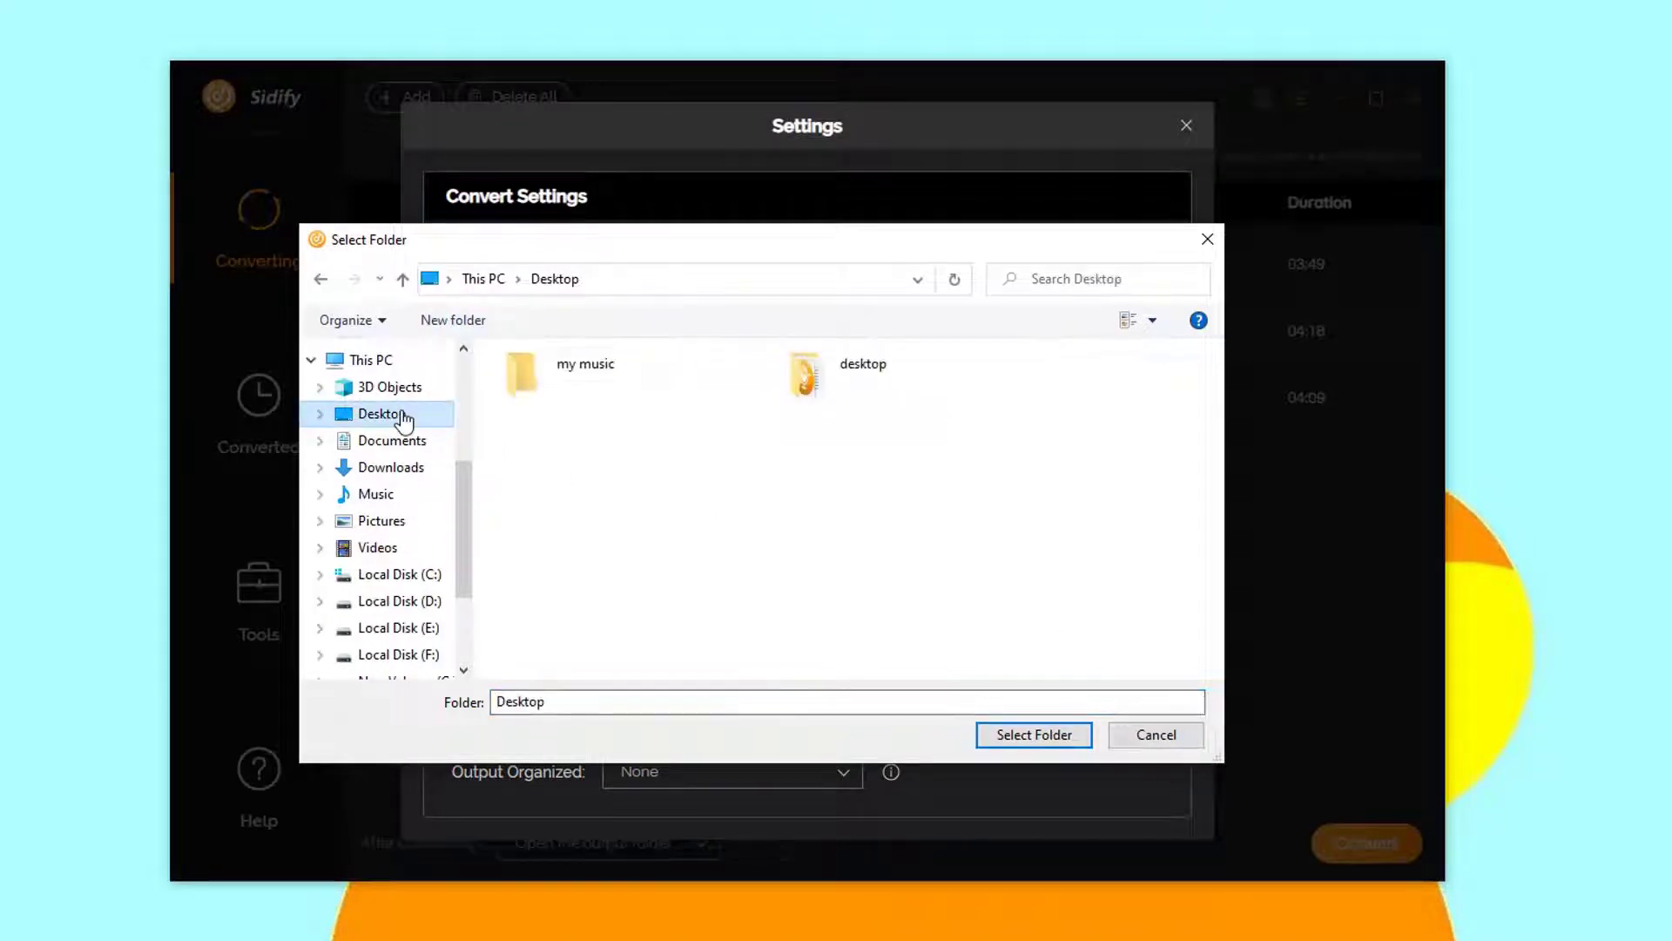
double_click(522, 373)
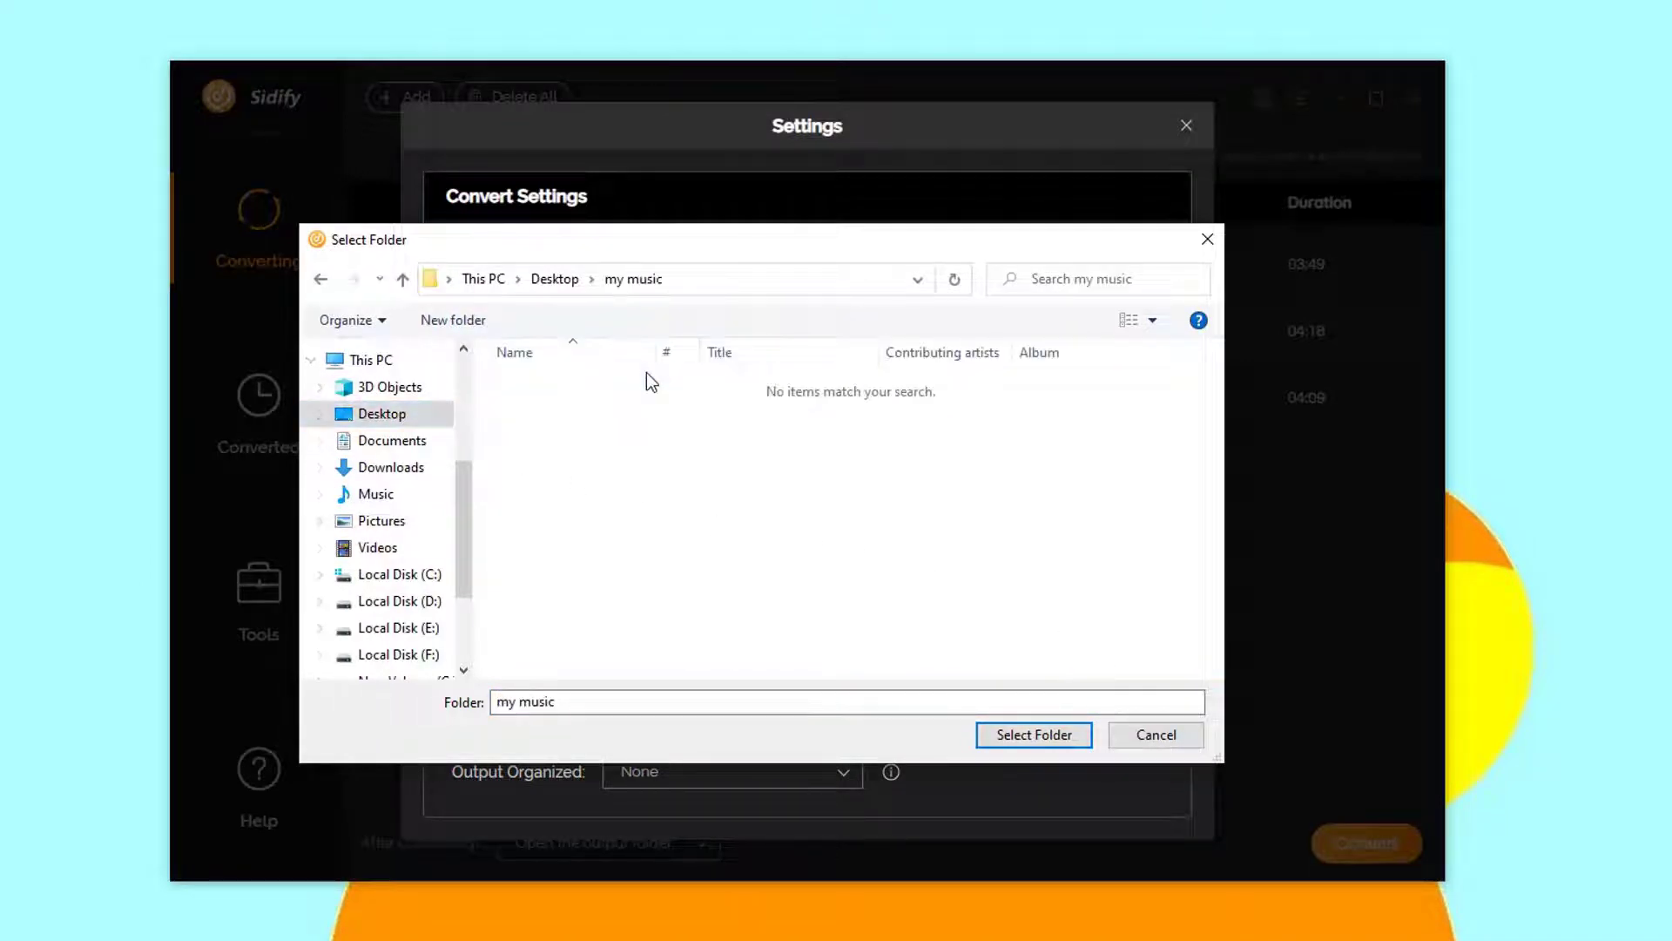
click(1031, 734)
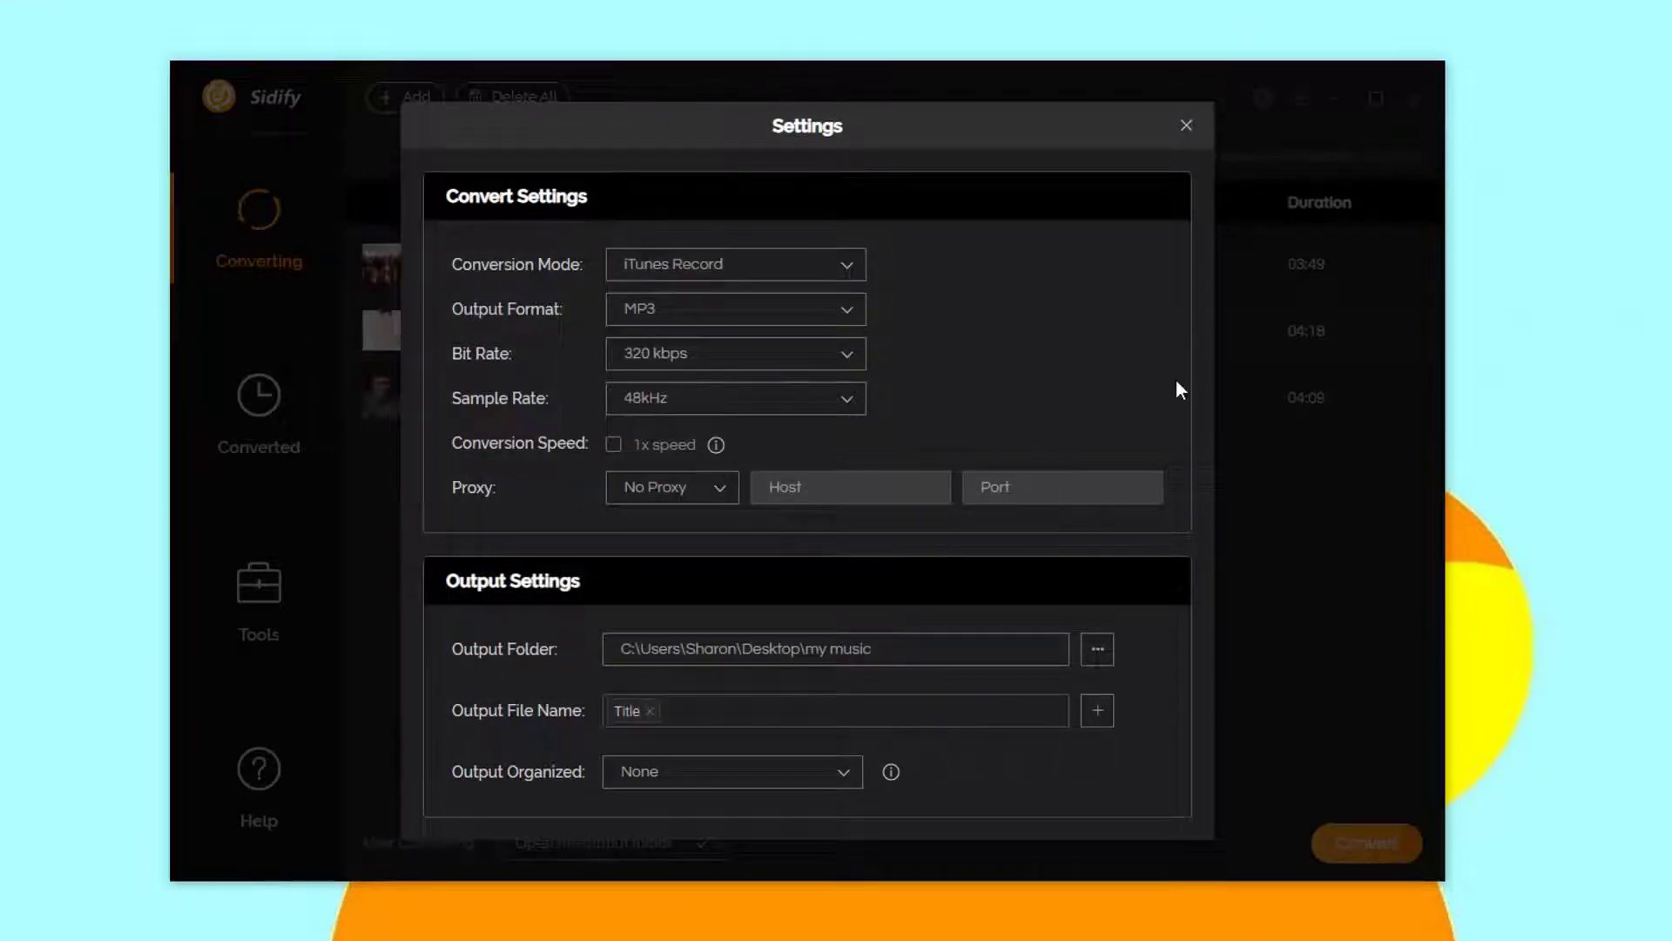
click(1184, 125)
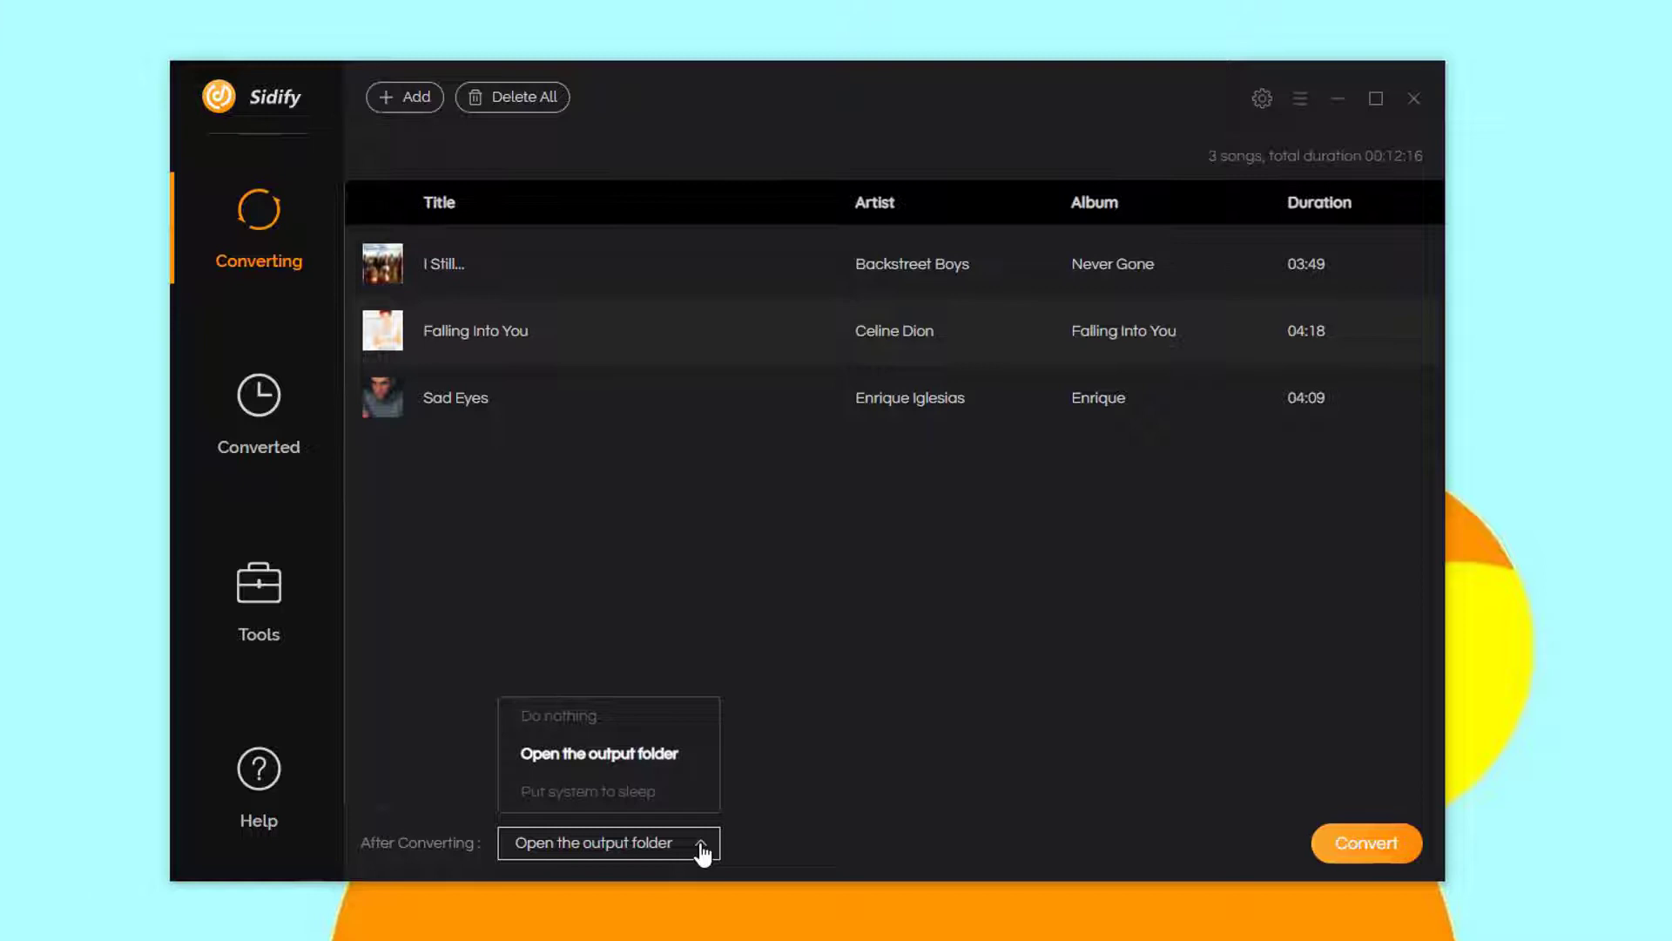
- Set After Converting to Do nothing and convert the three queued tracks
click(559, 716)
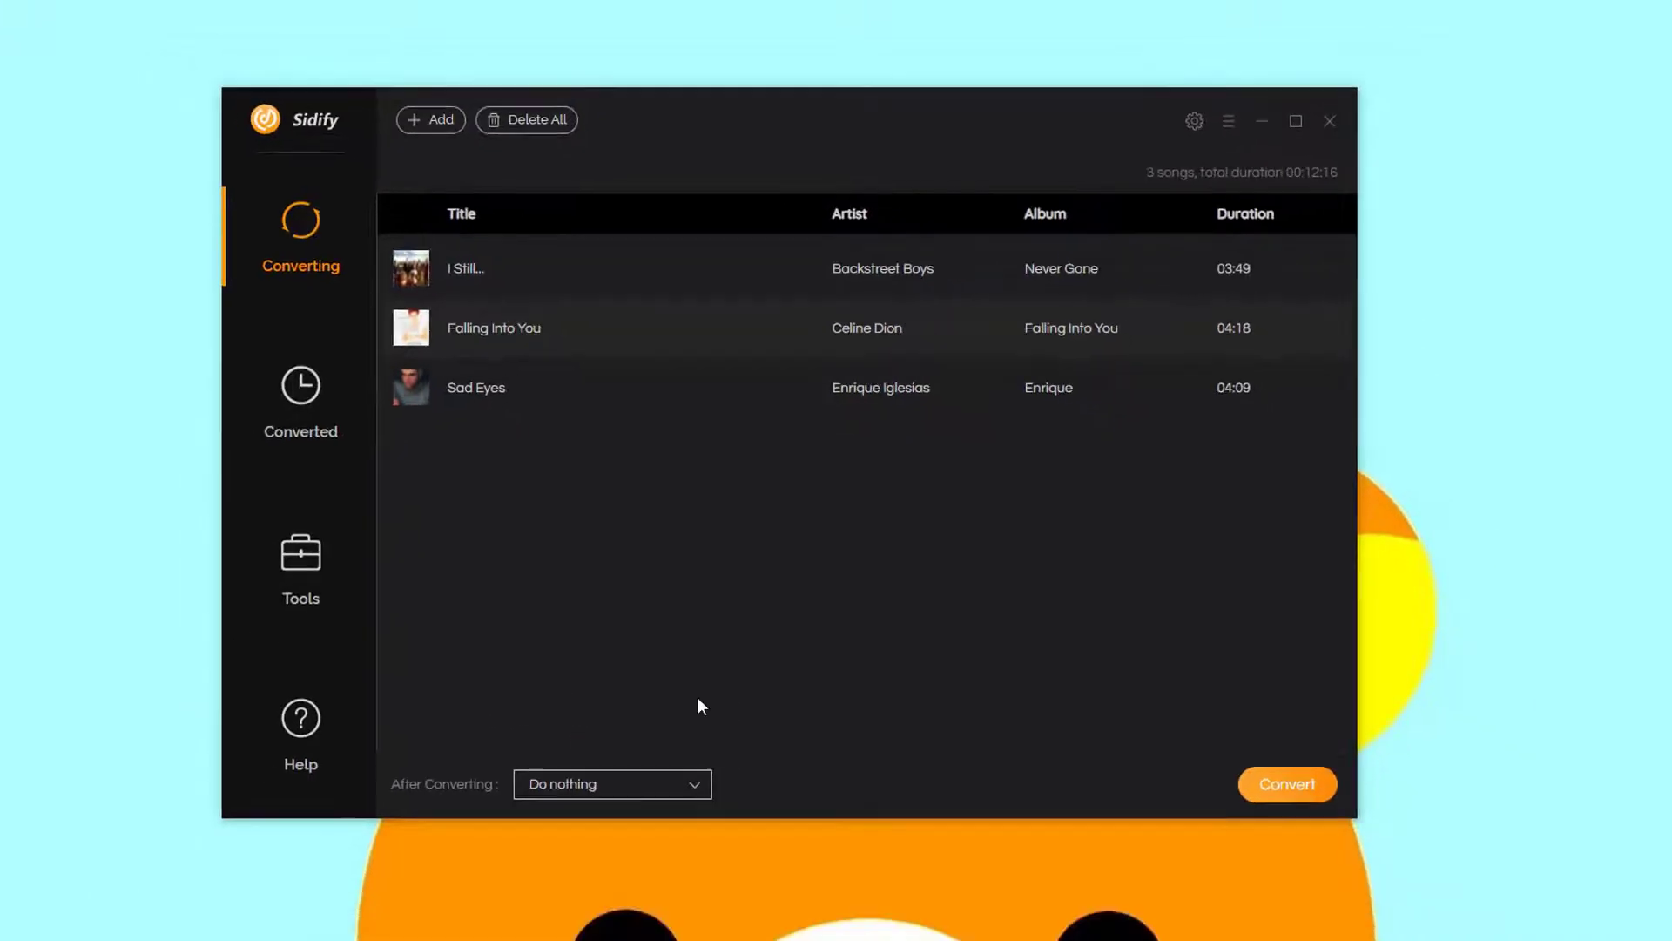
click(1285, 784)
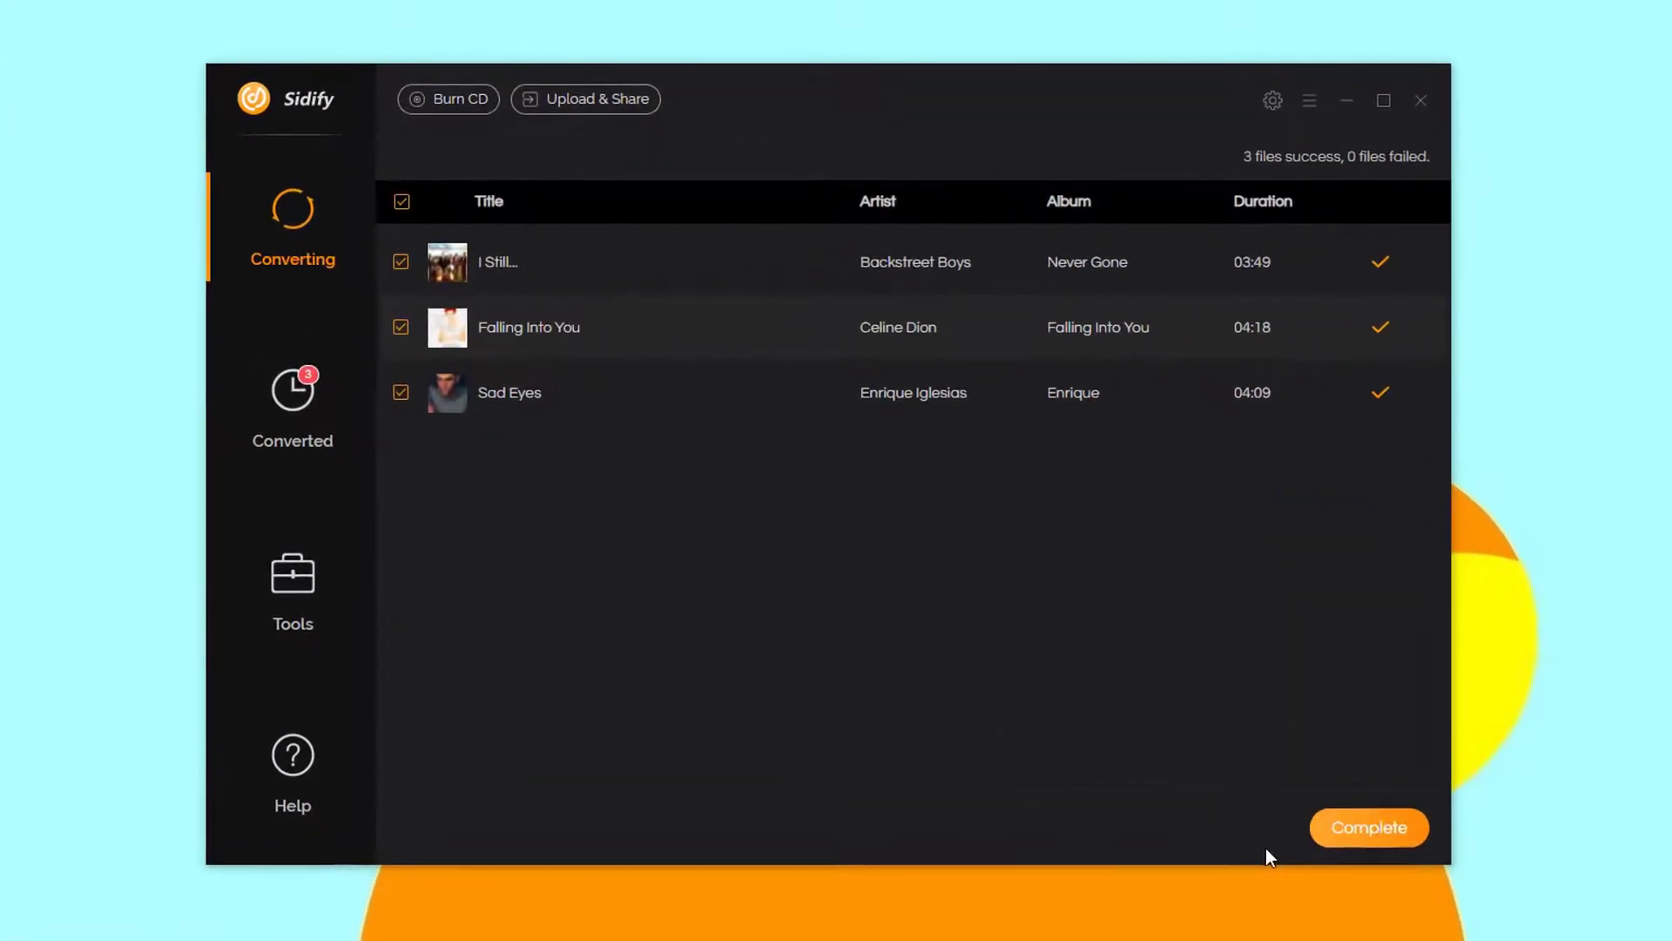
mouse_move(292, 395)
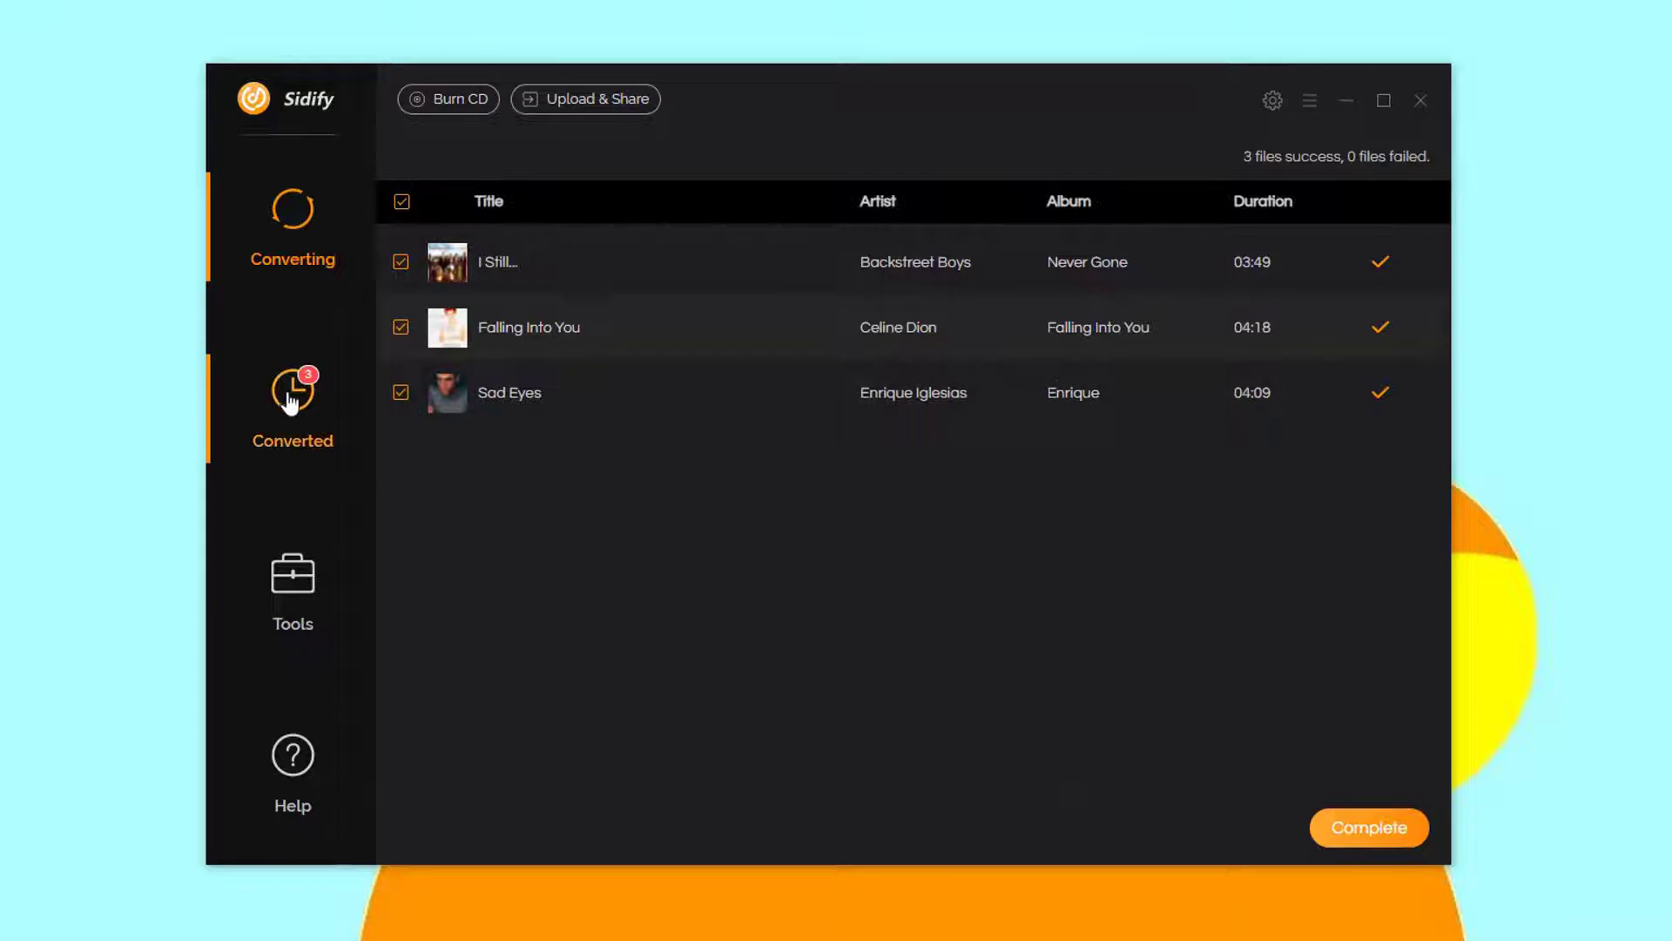
- Reveal the converted Falling Into You file in Windows Explorer from the Converted list
click(292, 405)
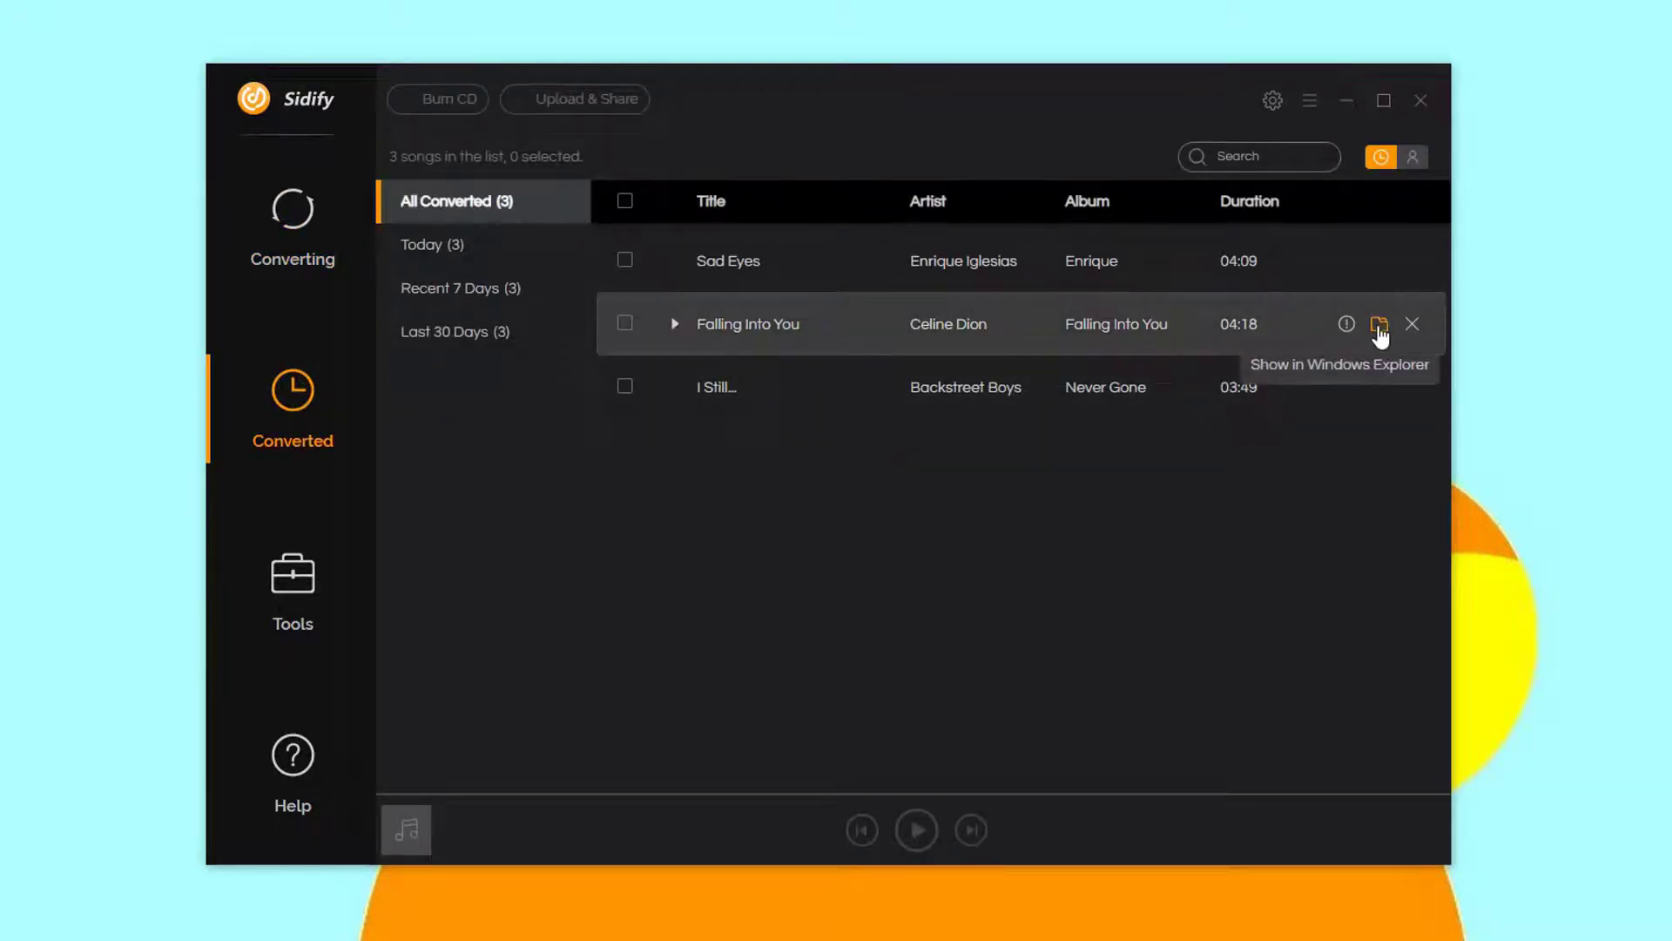
click(1378, 324)
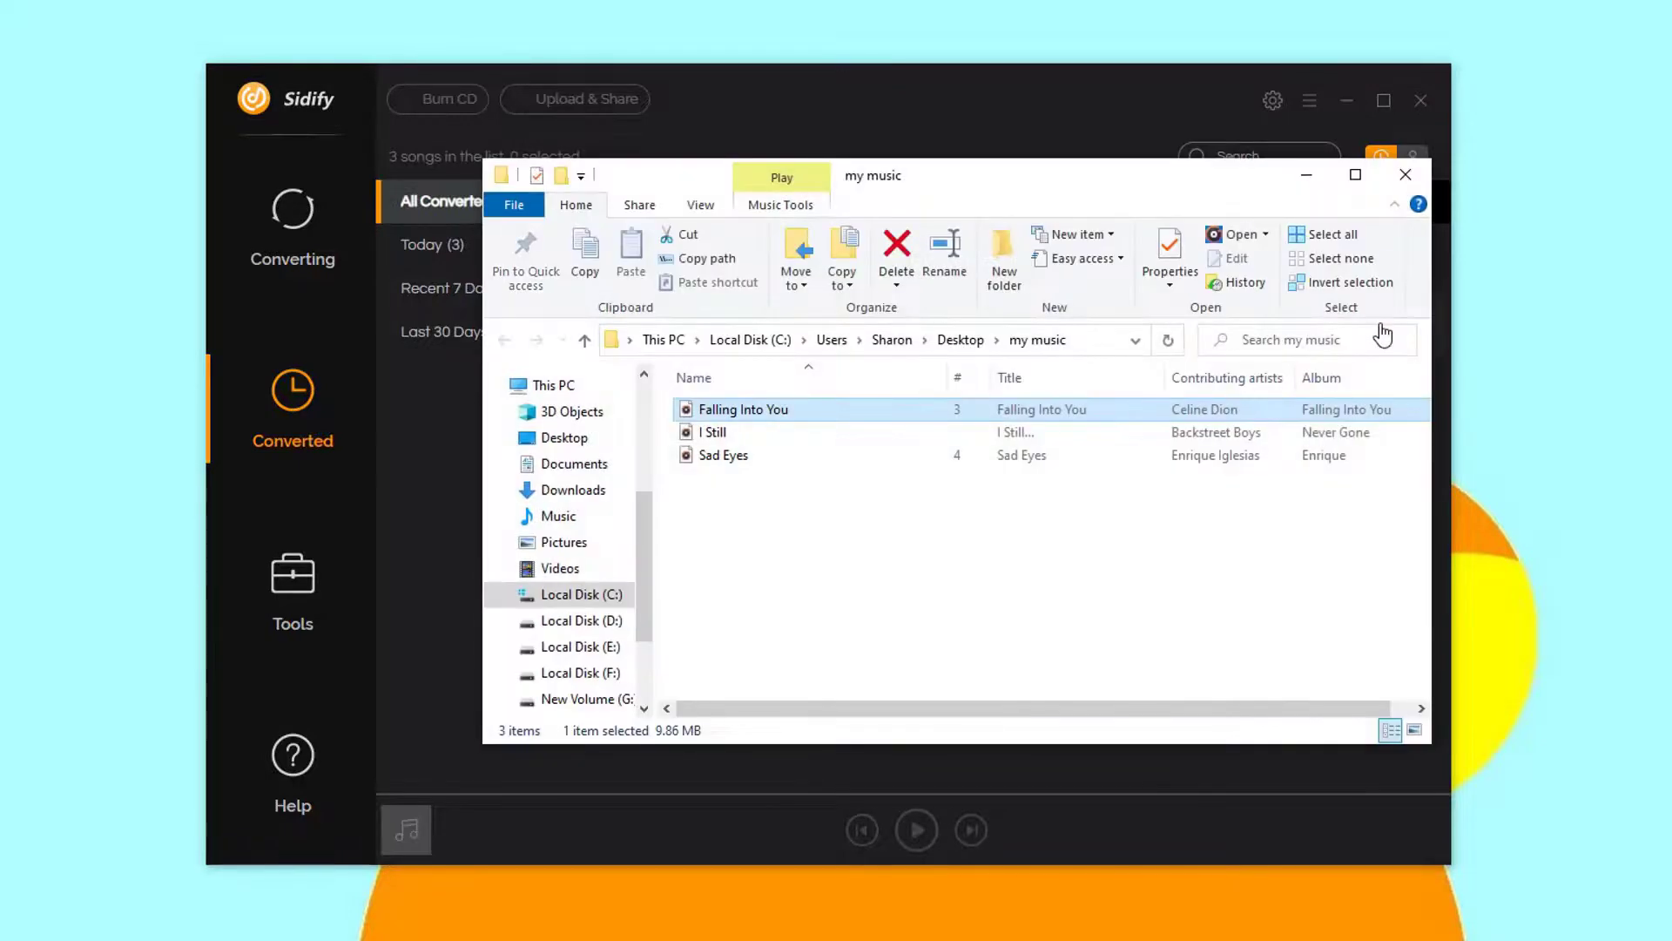
mouse_move(764, 417)
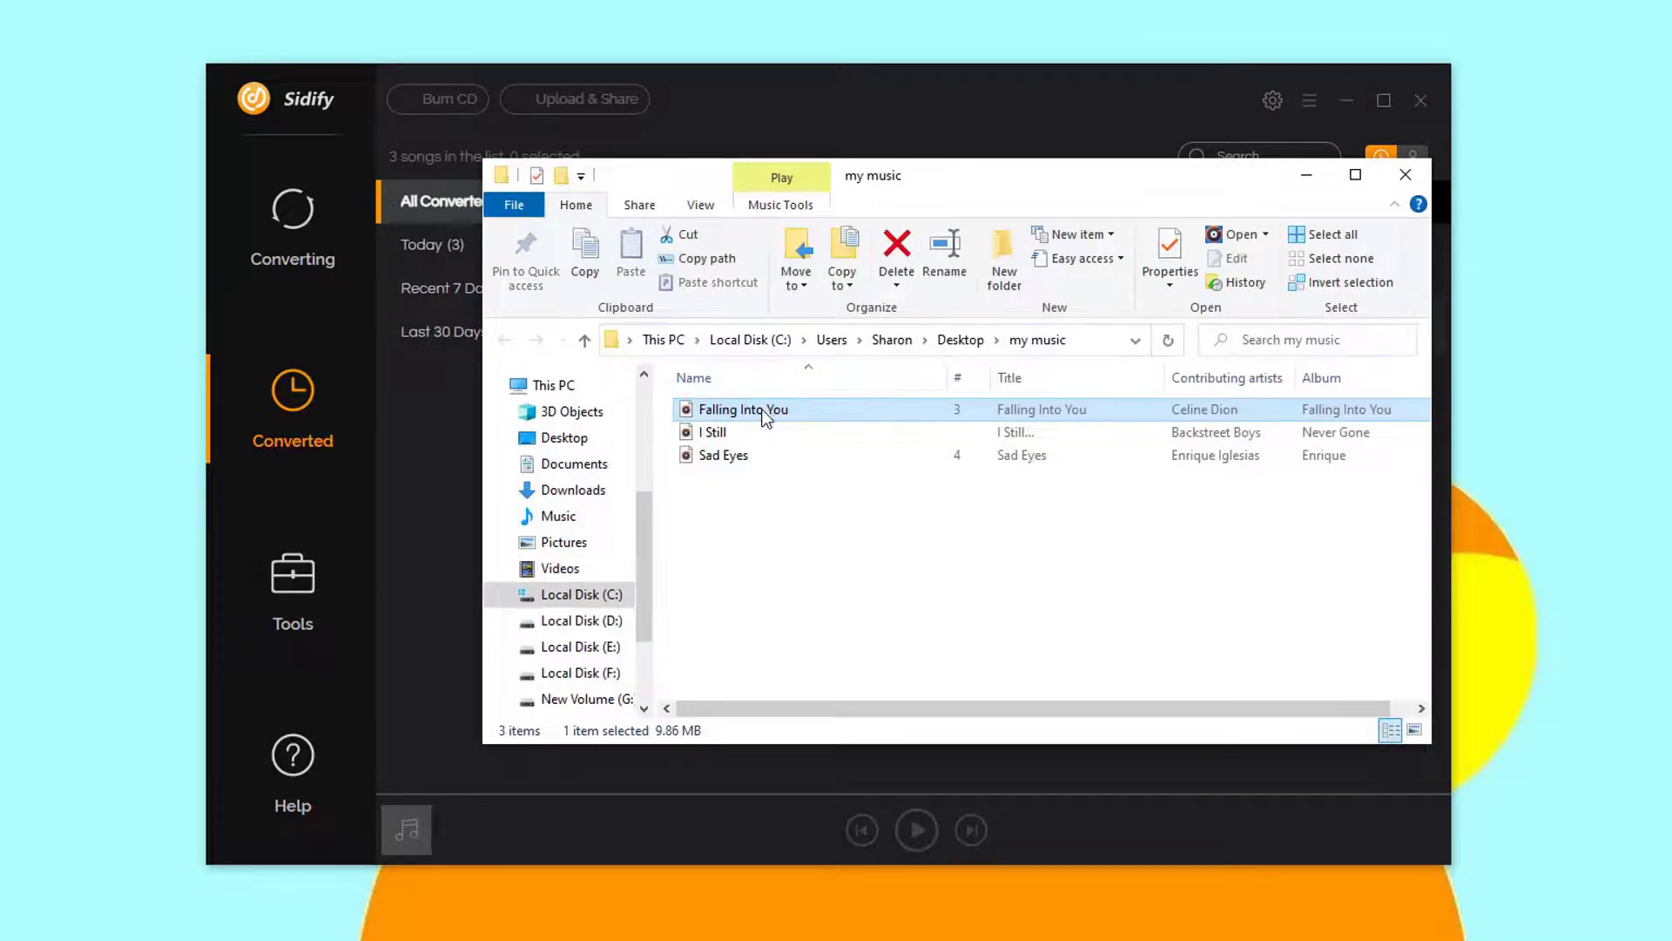
mouse_move(760, 410)
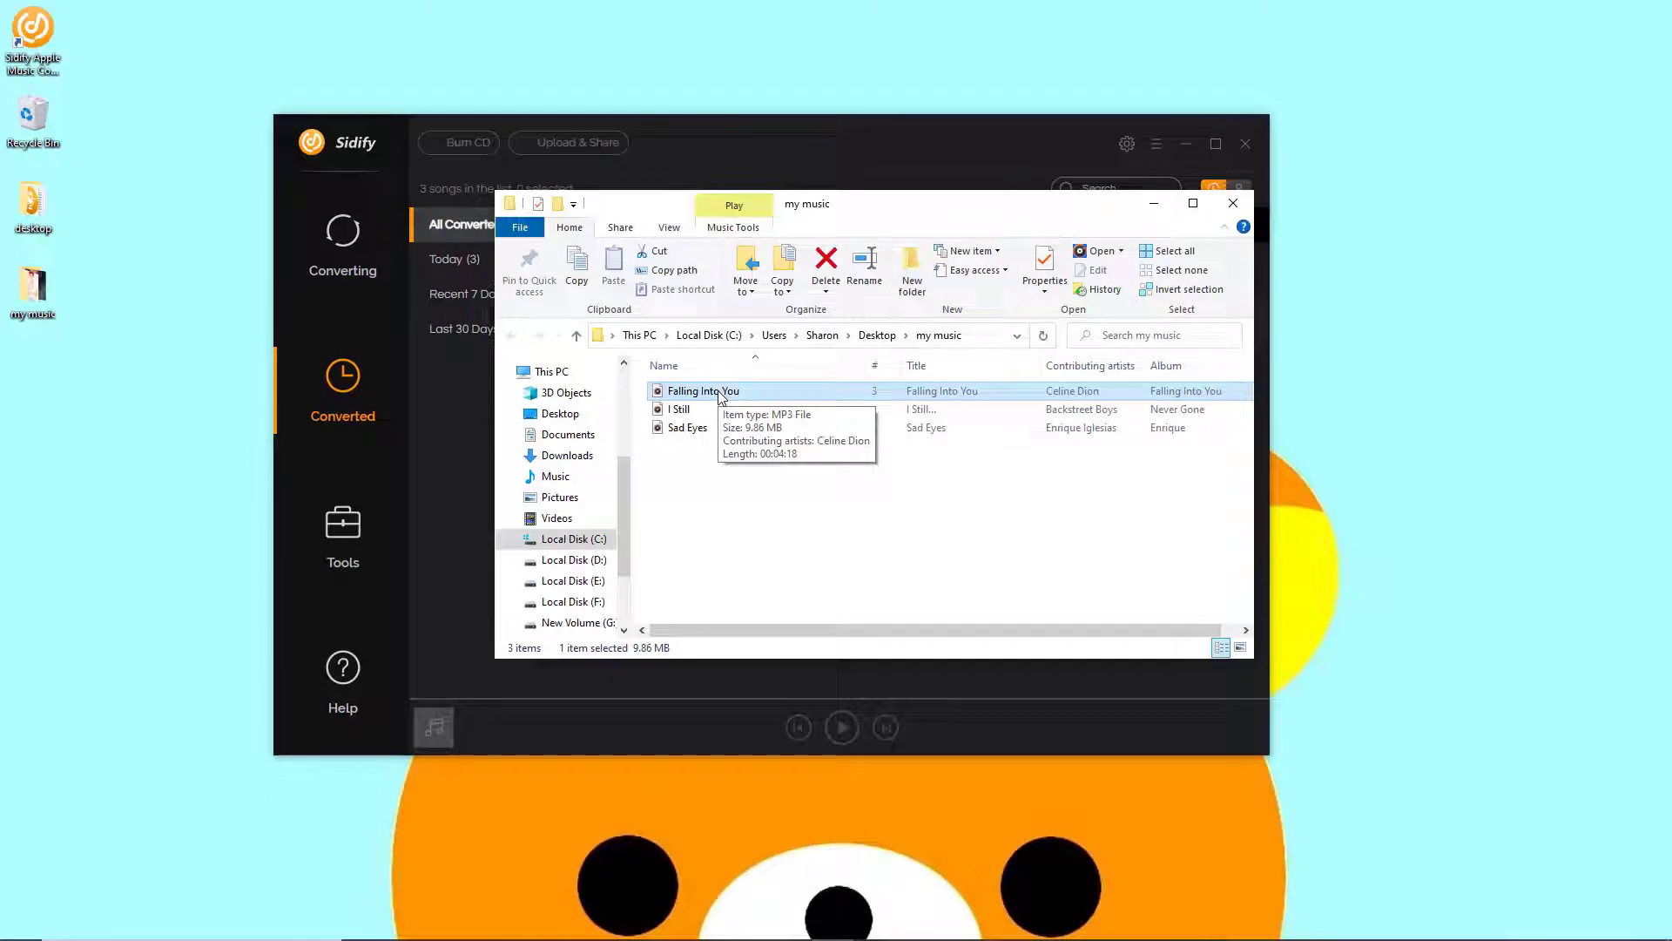
mouse_move(701, 464)
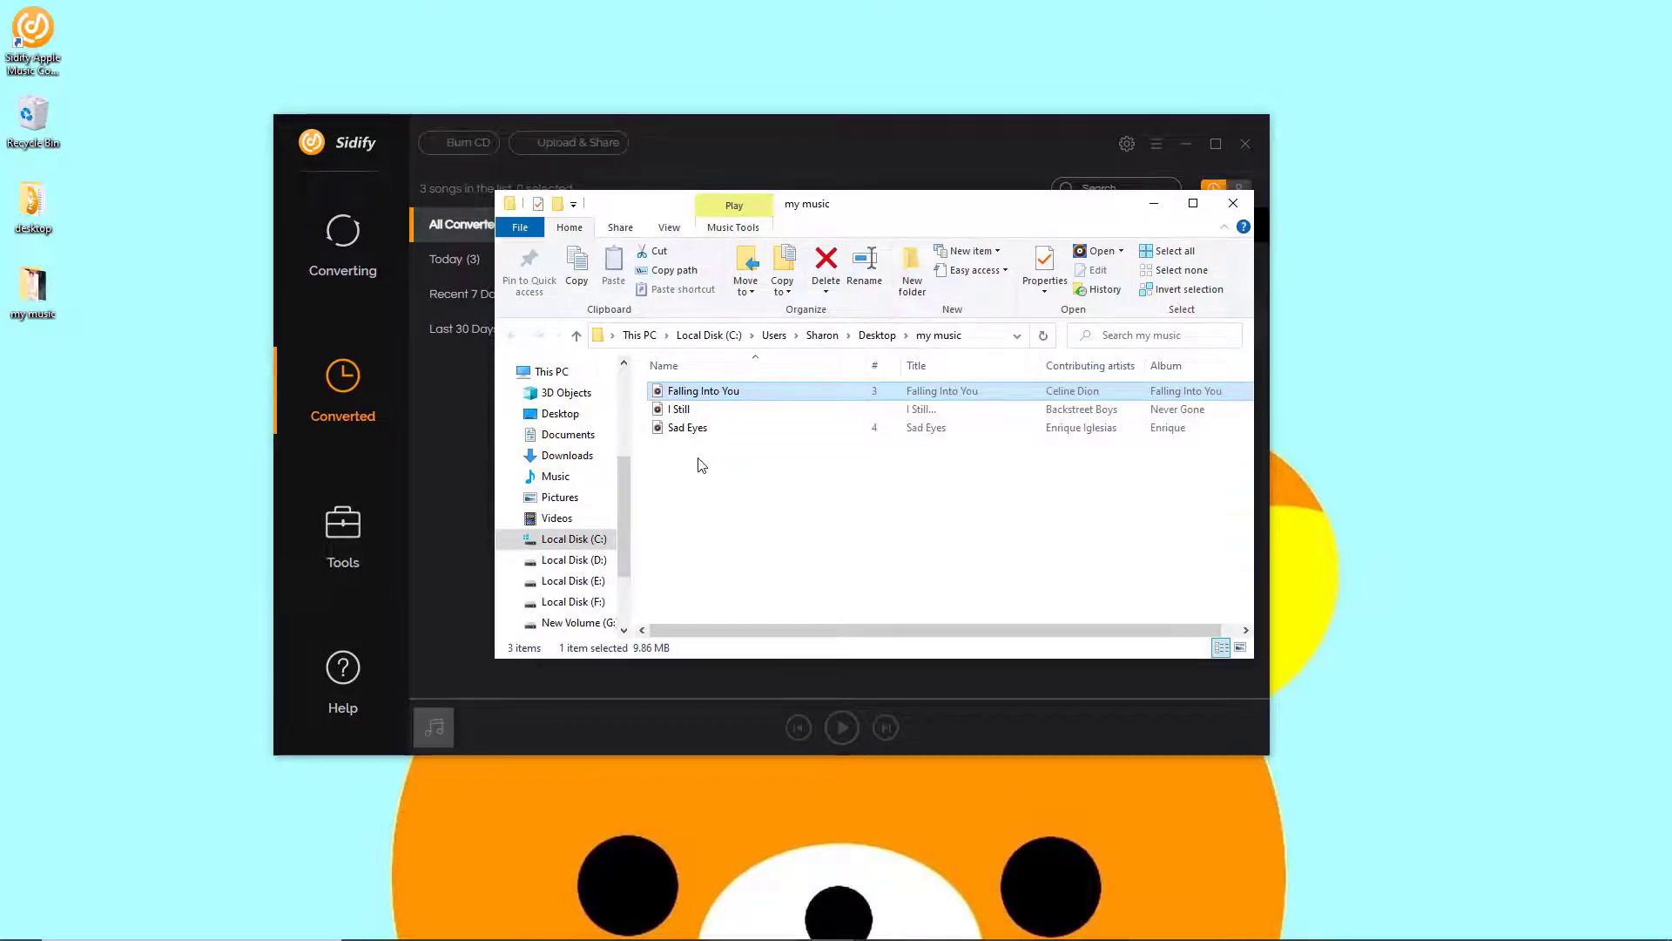
- Open the context menu for the three selected MP3 files in my music
right_click(688, 409)
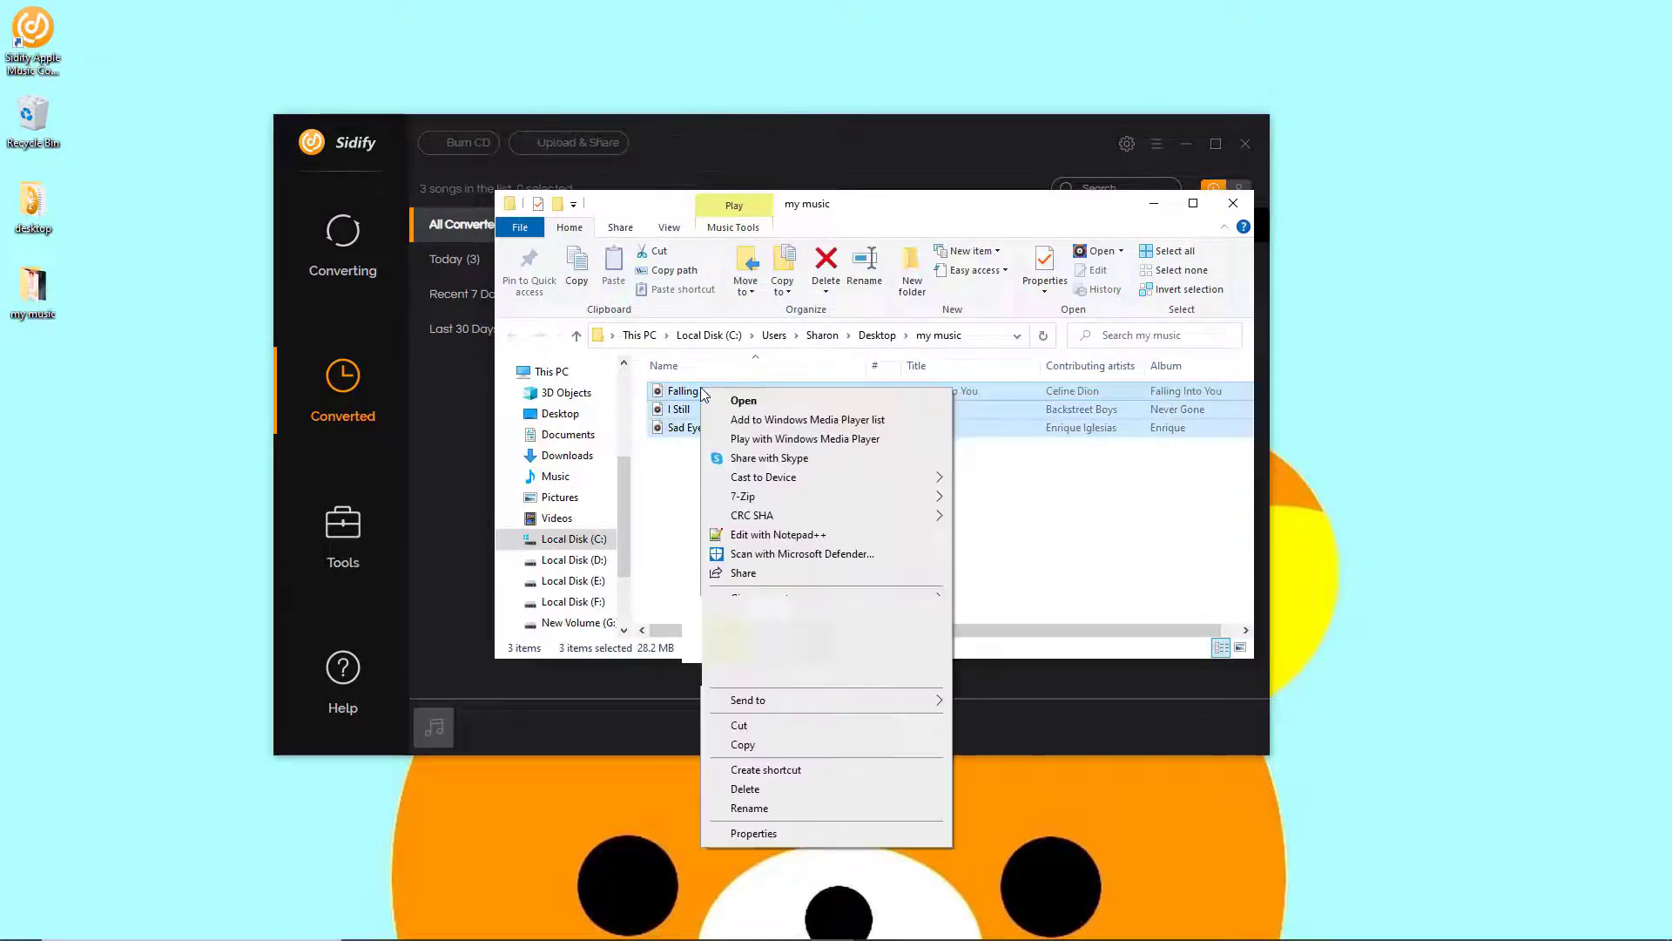
mouse_move(918, 706)
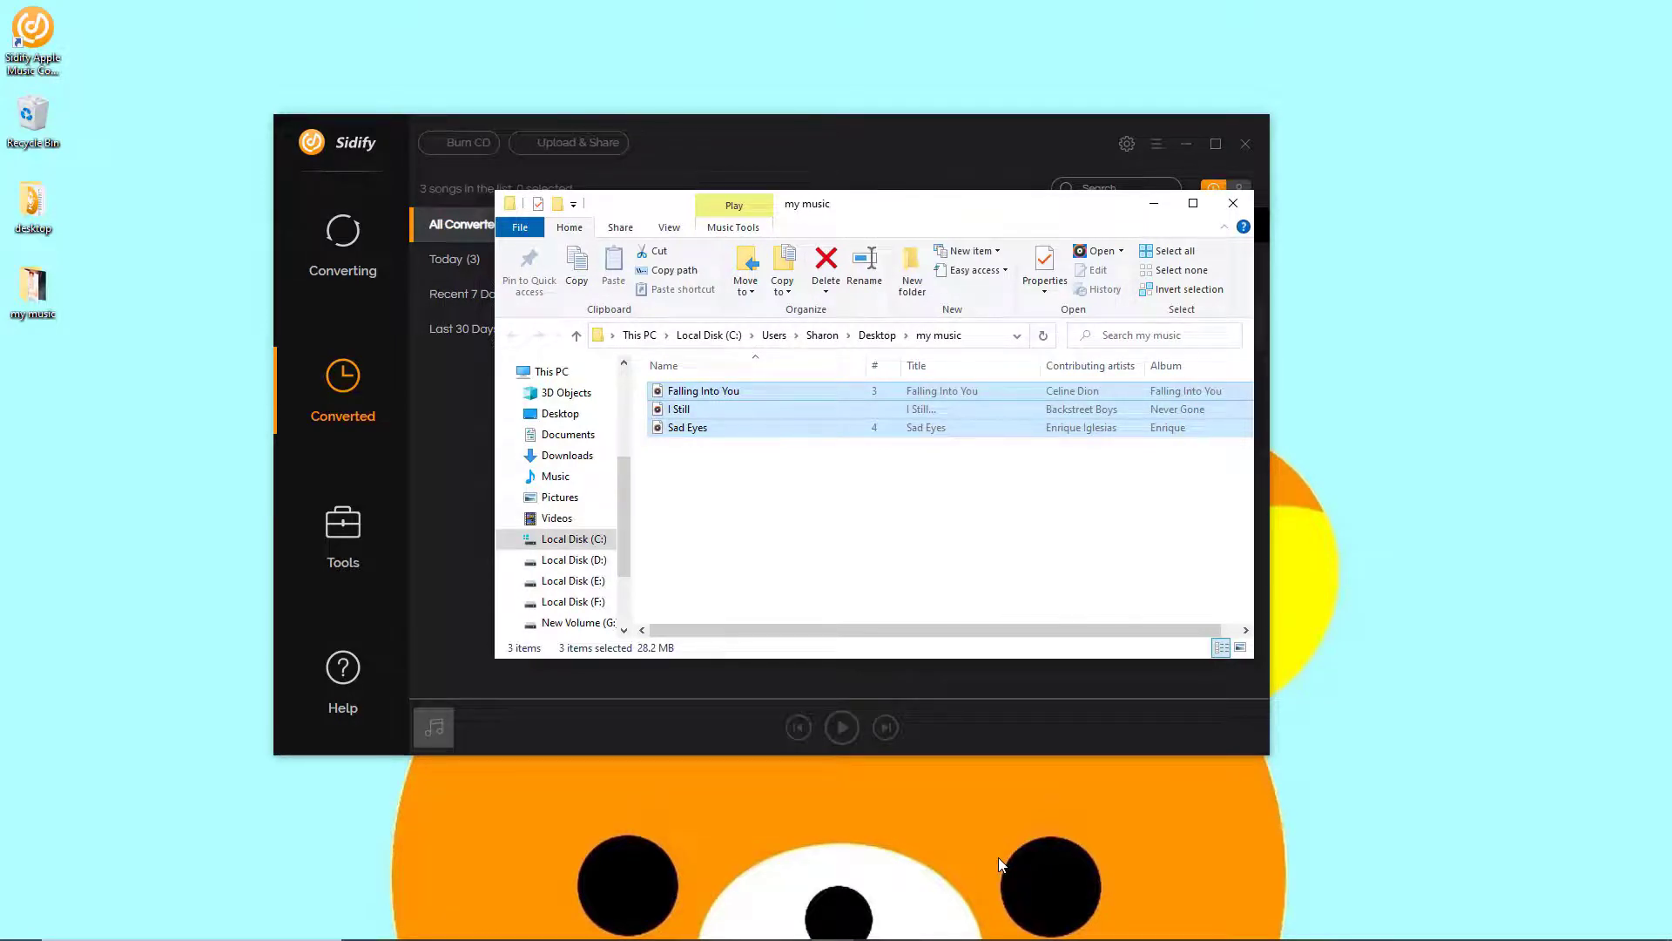
- Open the WIN7_SP1_X6 (H:) USB drive to confirm the three MP3s
scroll(down, 3)
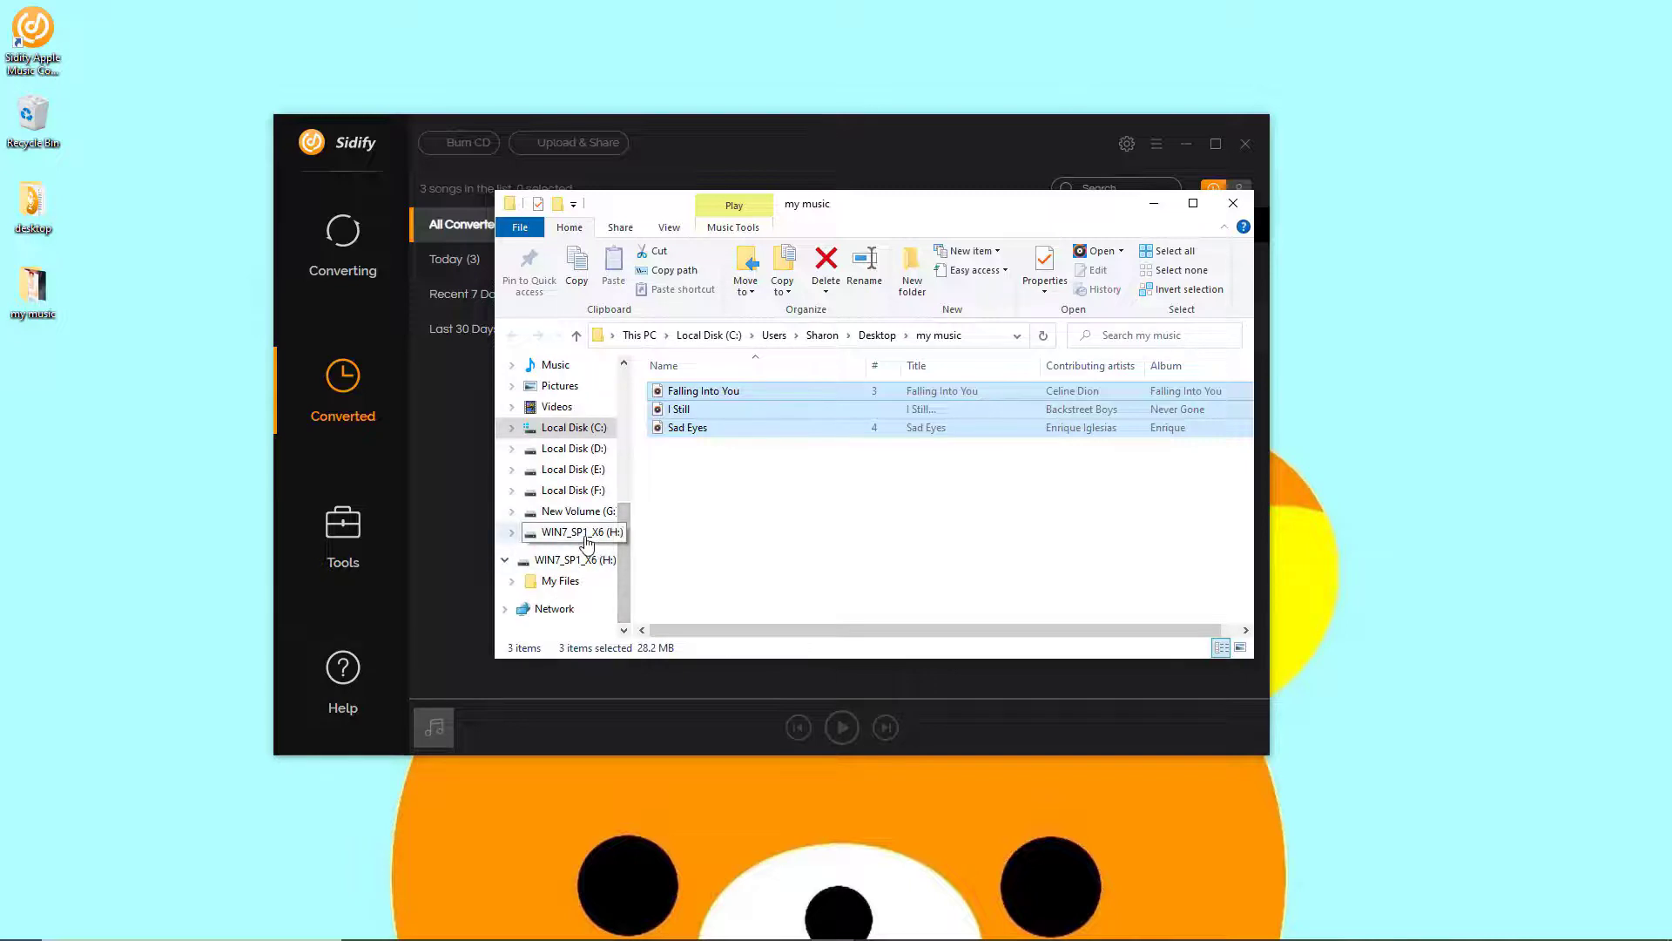
click(576, 532)
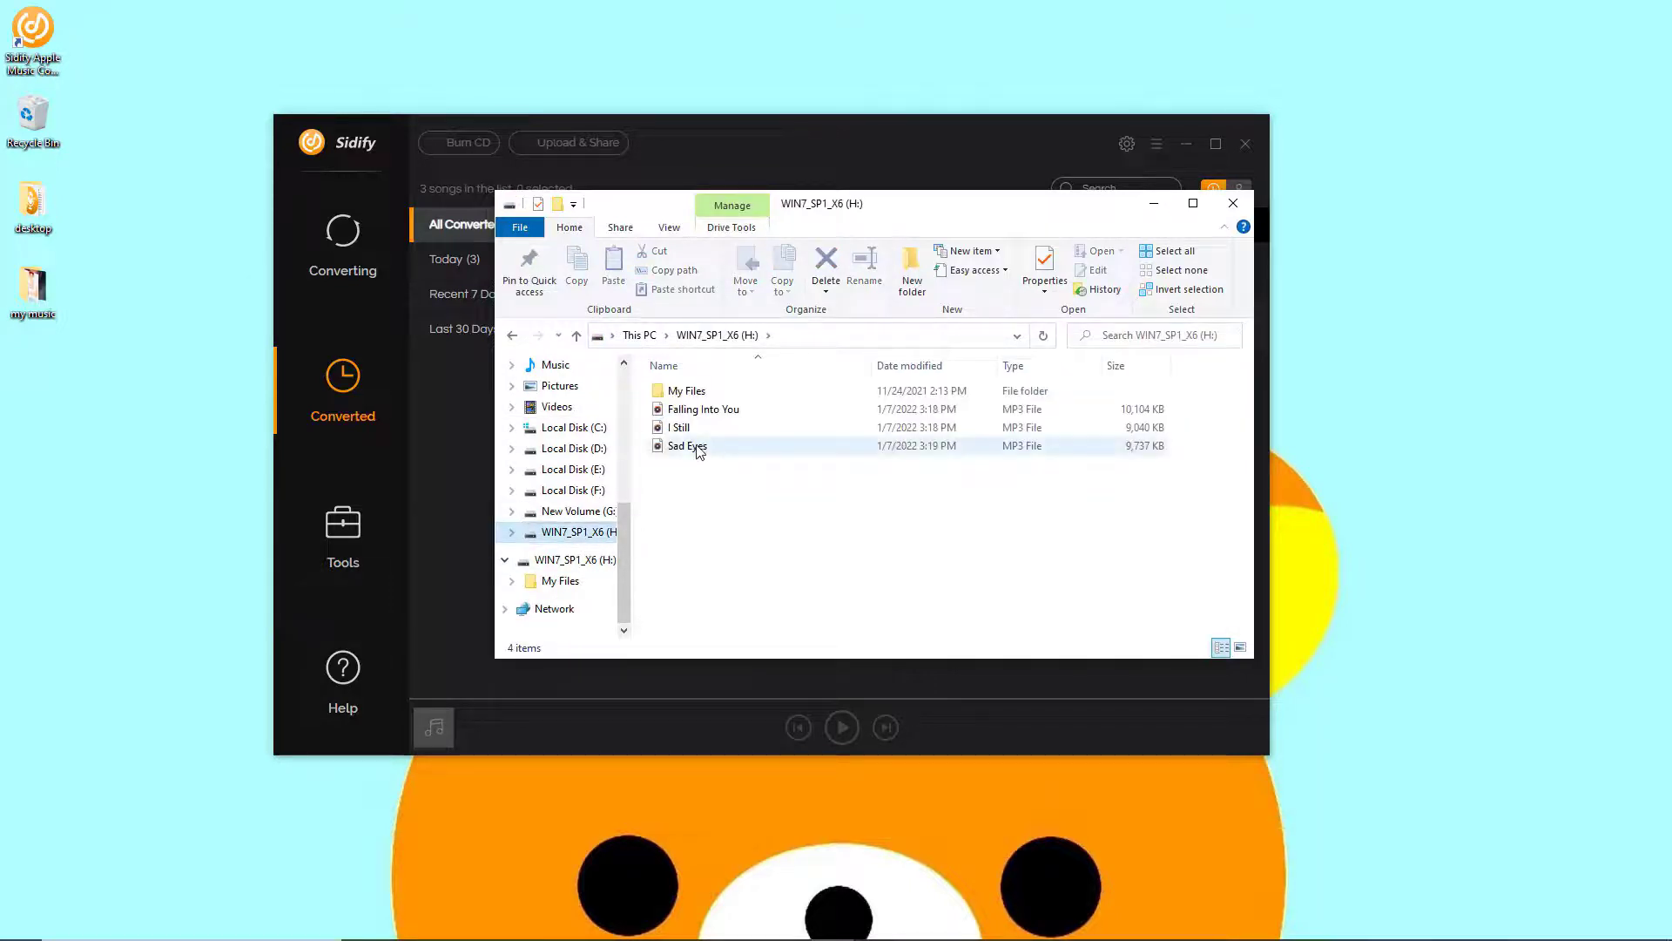
mouse_move(686, 445)
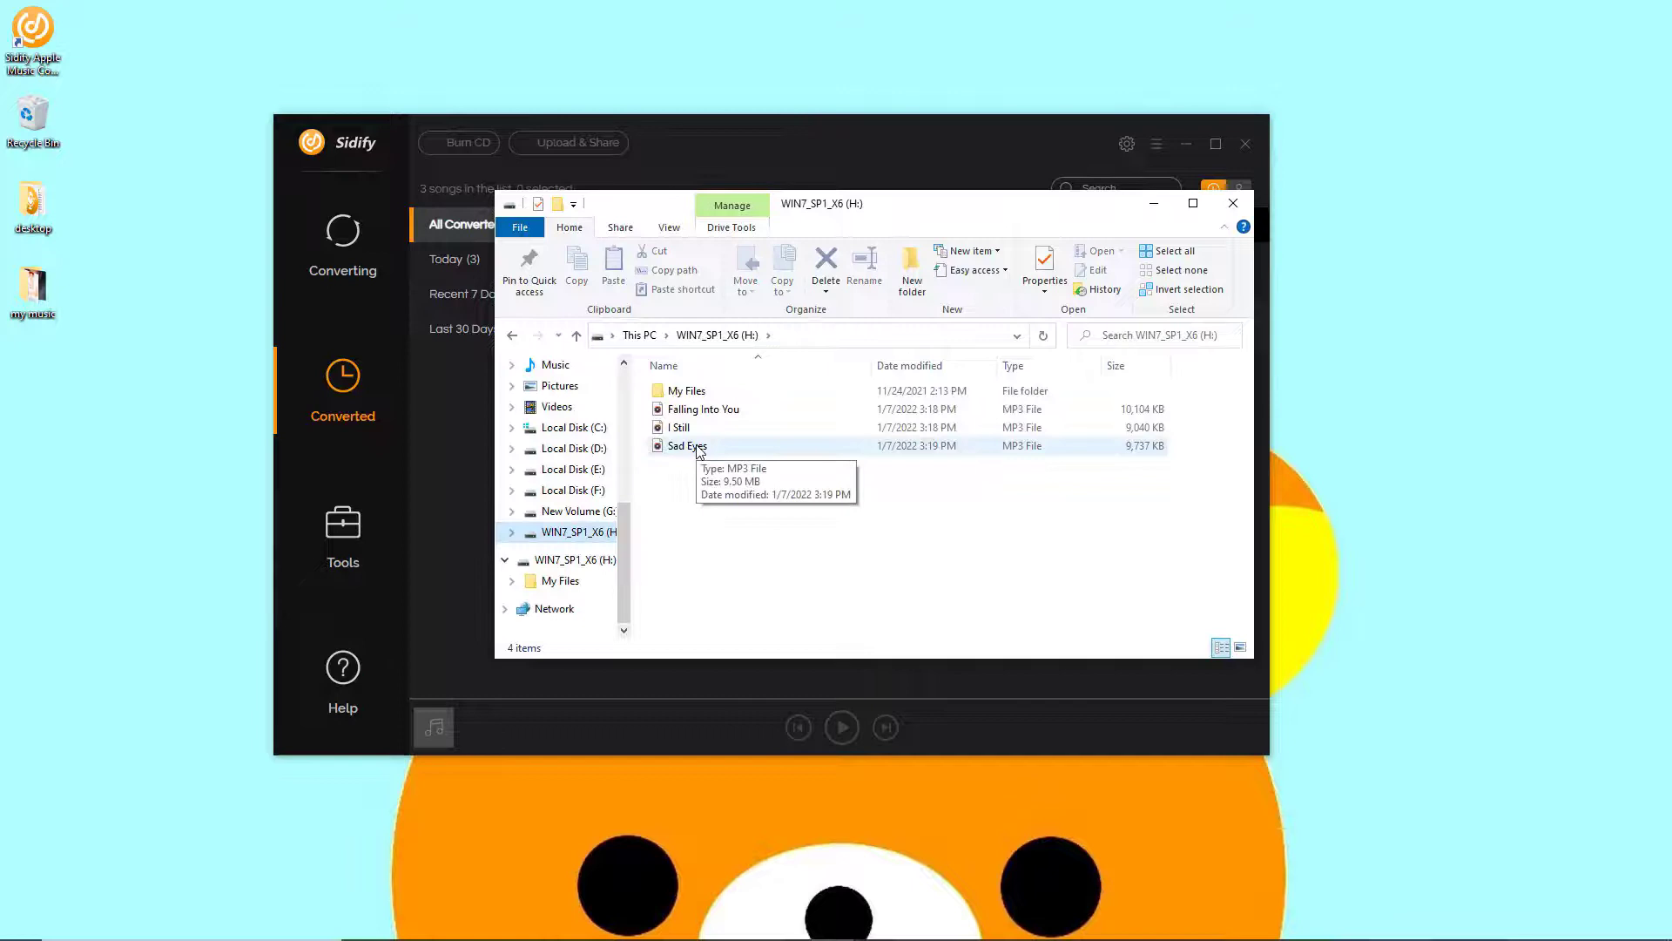